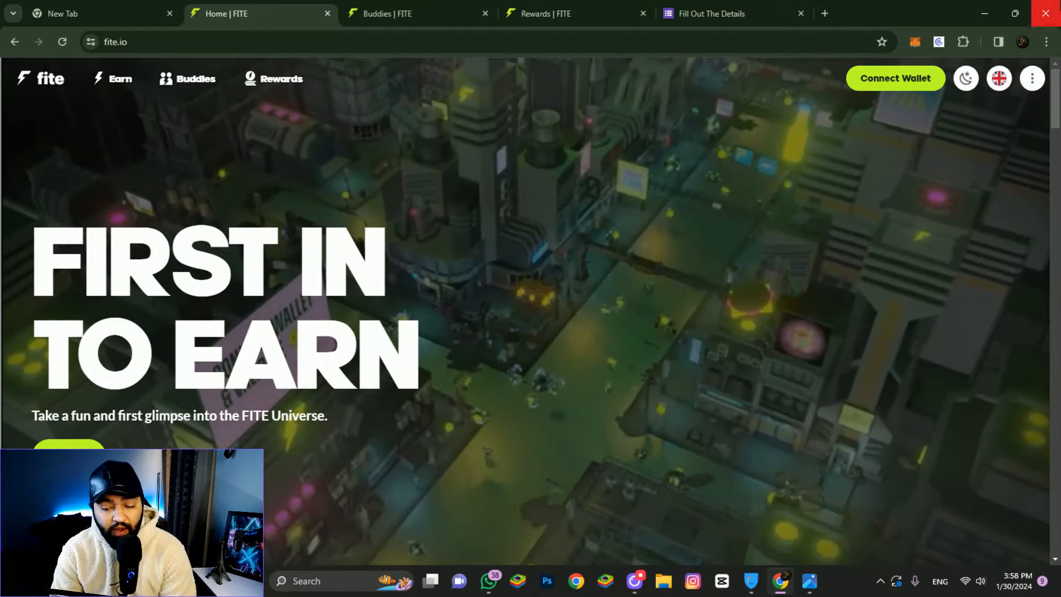
Show the FITE $500 giveaway poster (Jan 26 – Feb 12, winner Feb 14) in Photos
click(809, 580)
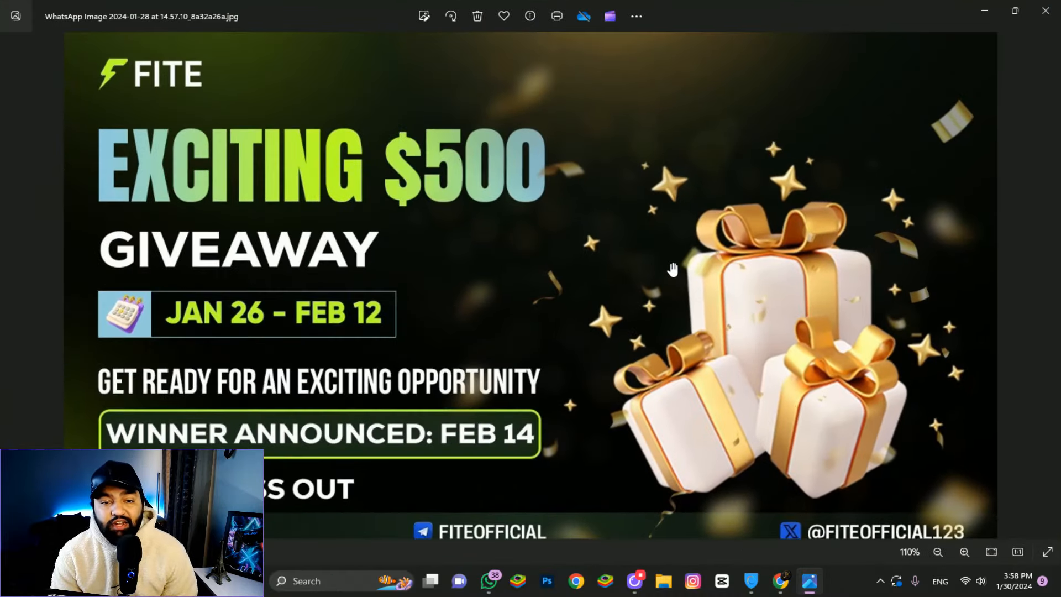
mouse_move(210, 312)
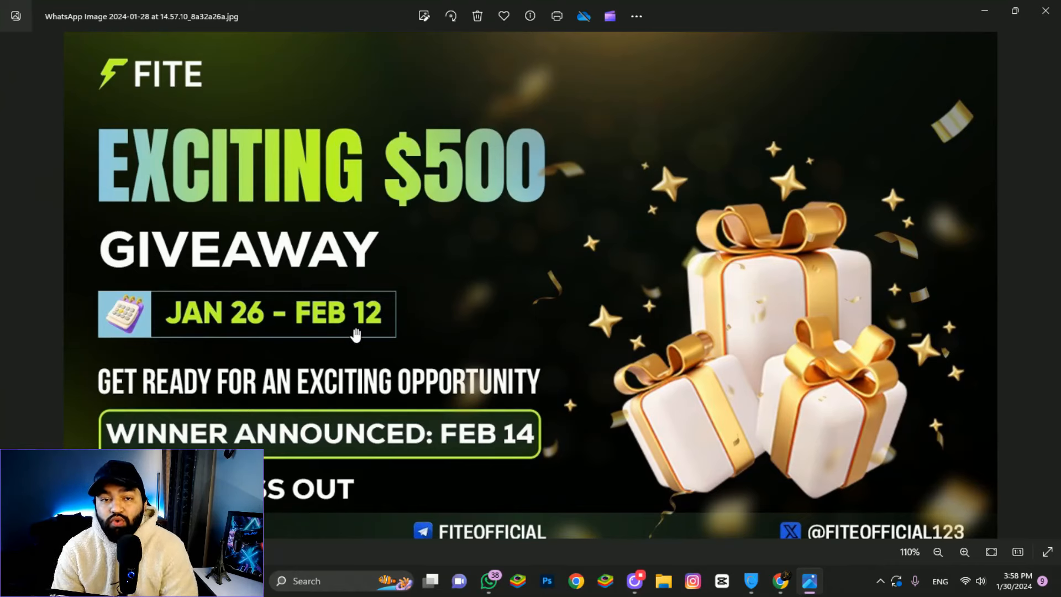
mouse_move(839, 245)
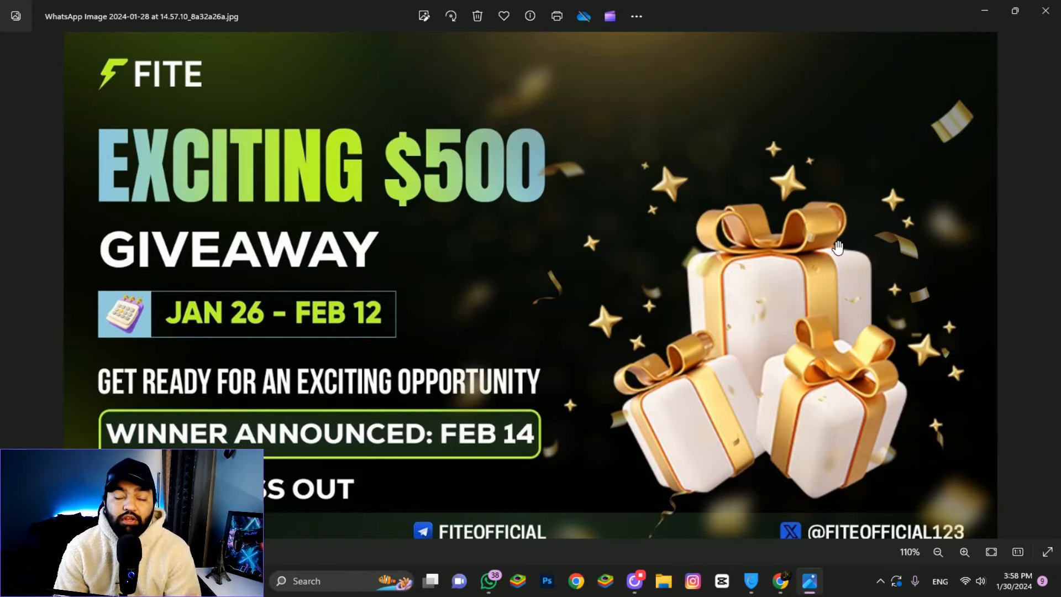
Return to the fite.io home page and scroll through the CeFi pitch with up to 120% APR
click(938, 551)
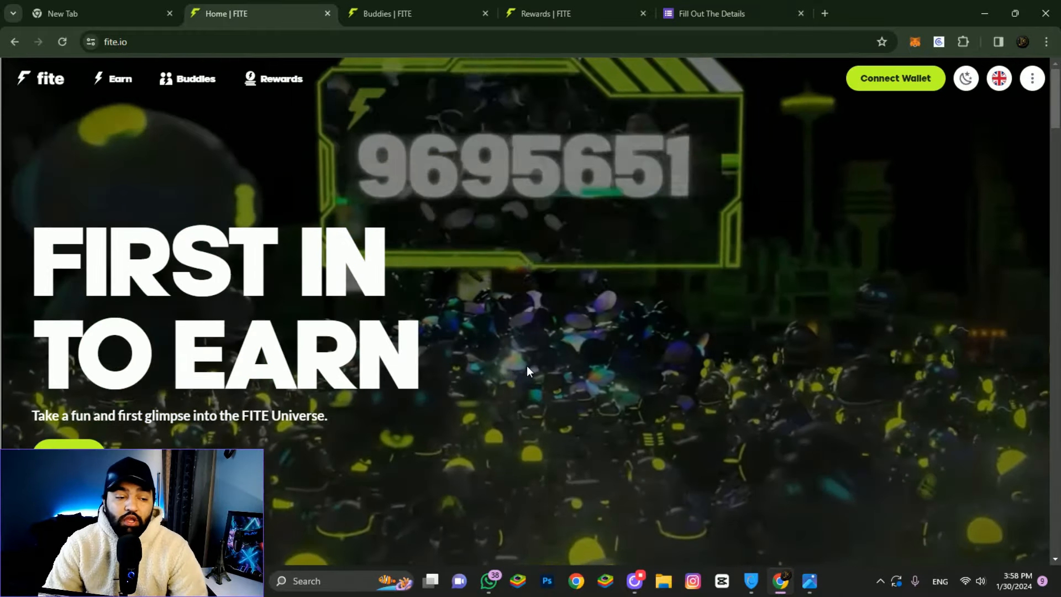
scroll(down, 3)
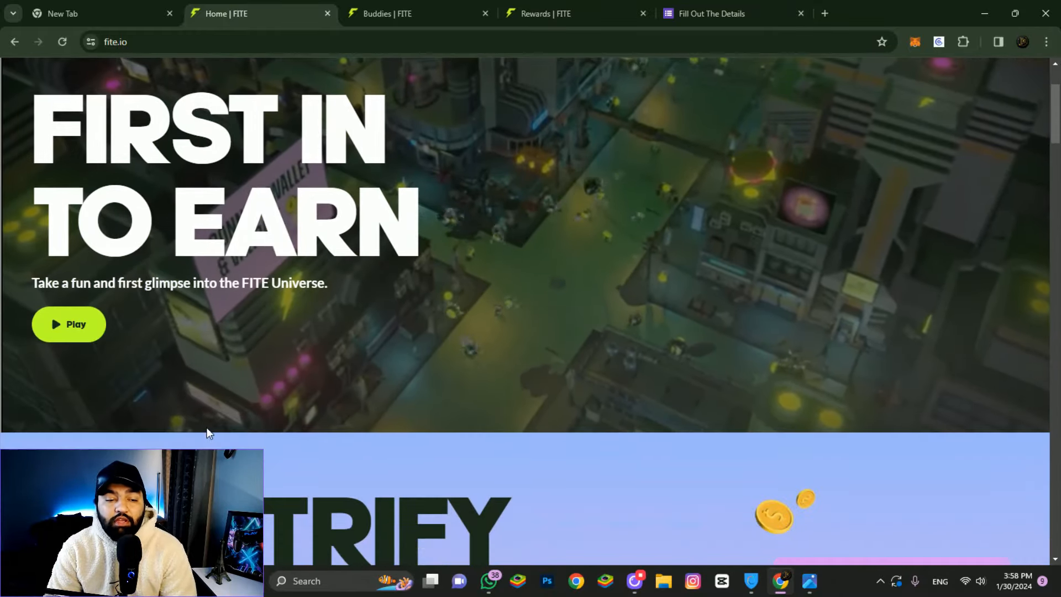
scroll(down, 3)
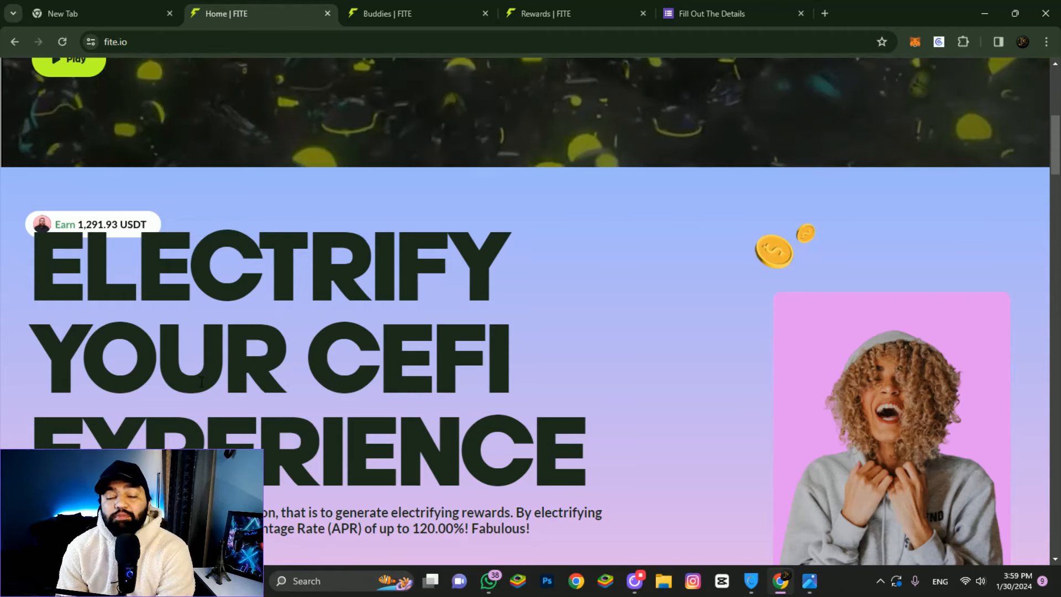
scroll(down, 3)
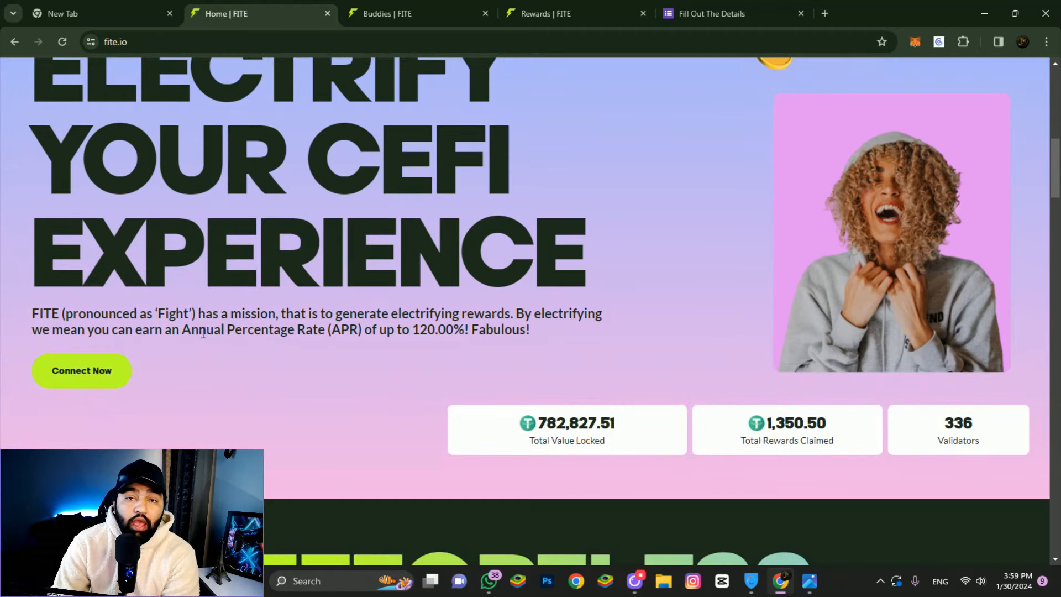
mouse_move(169, 379)
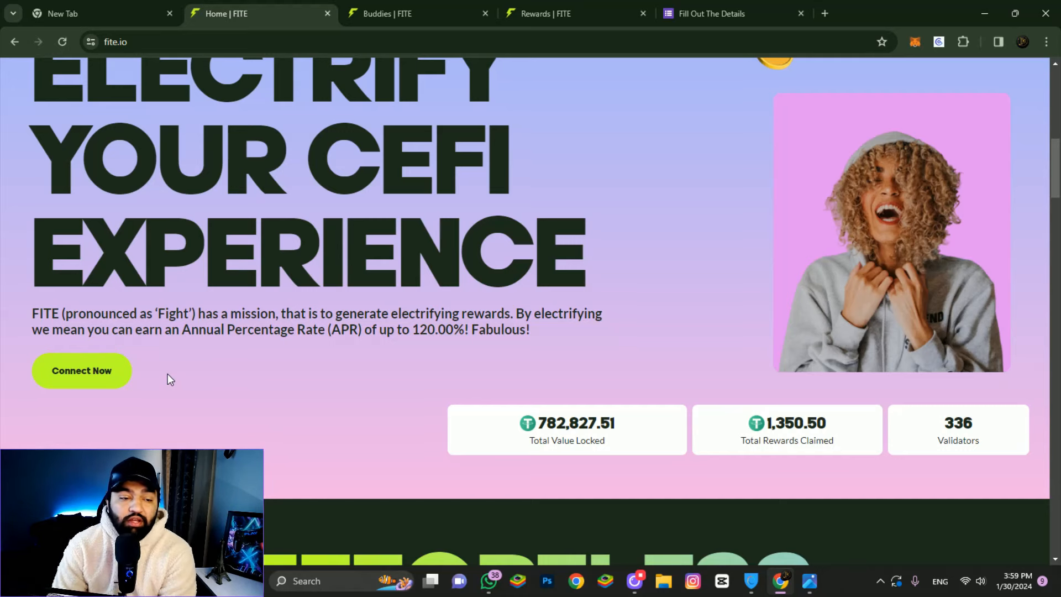
mouse_move(156, 323)
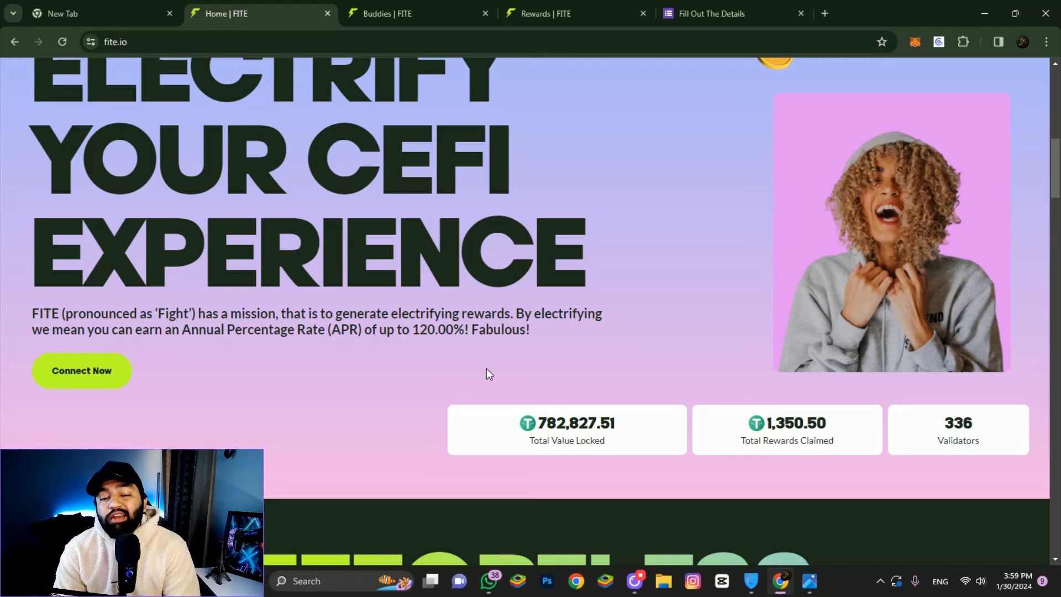
mouse_move(103, 346)
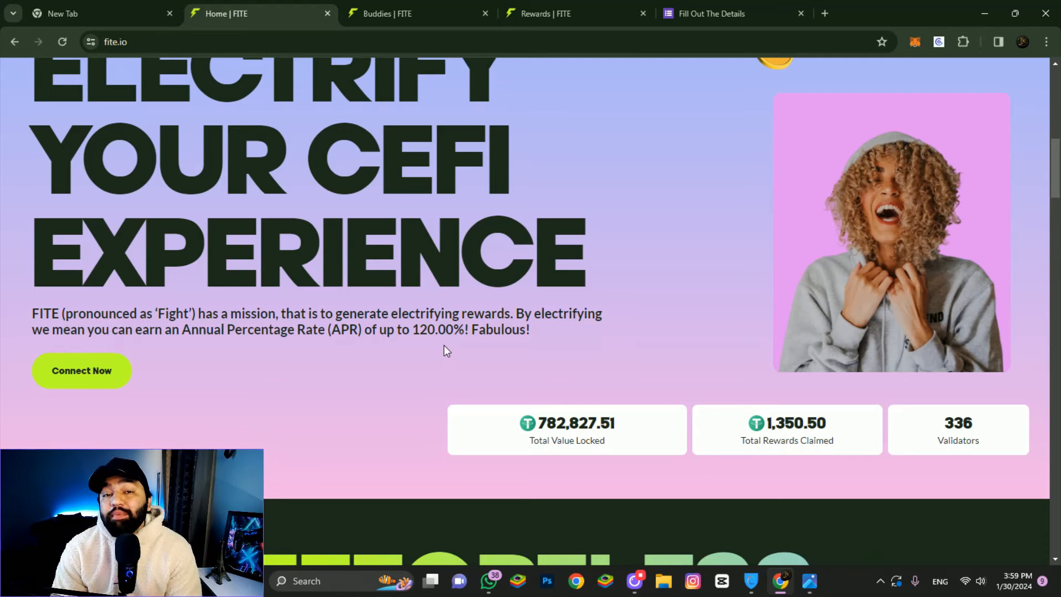
Connect a wallet to FITE via Connect Now using WalletConnect
scroll(down, 3)
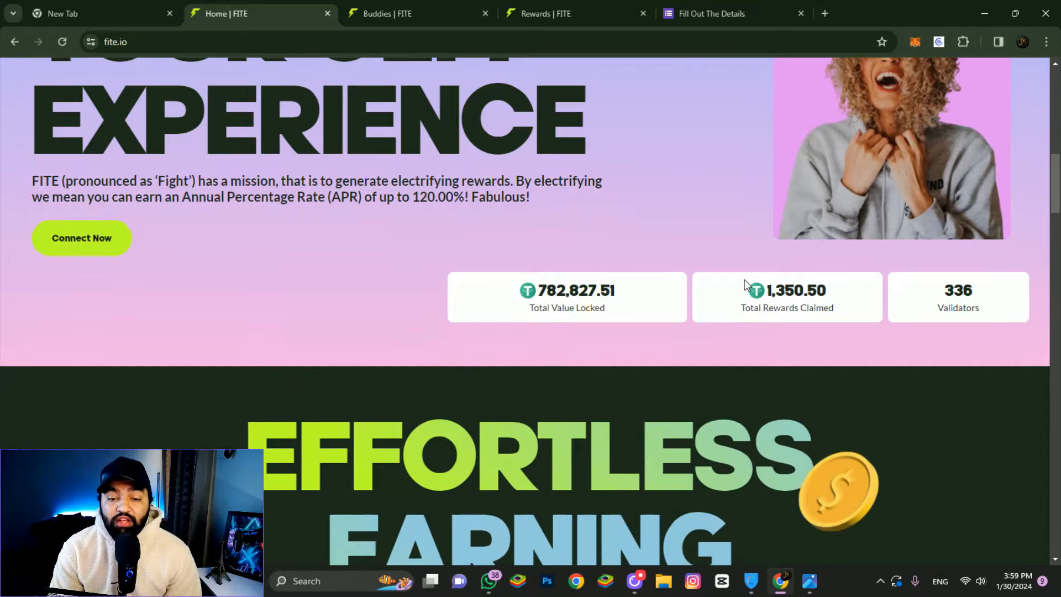
mouse_move(558, 300)
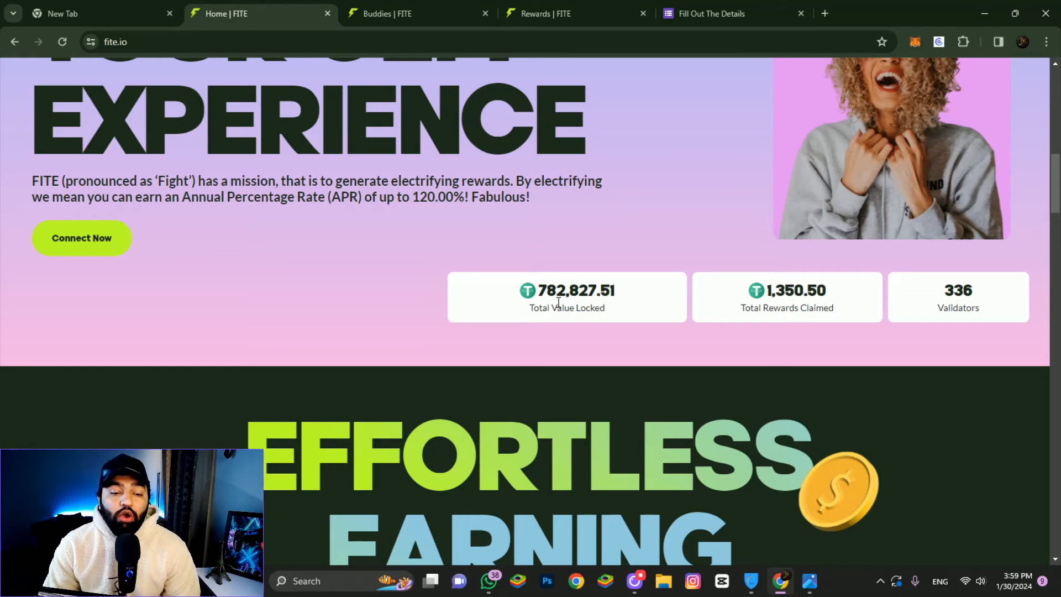
scroll(down, 3)
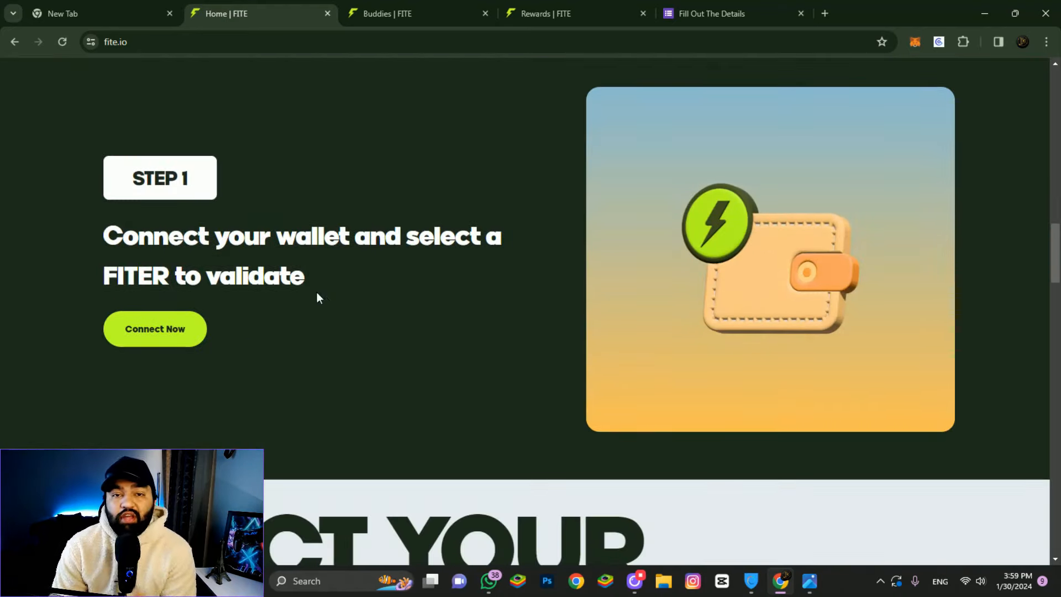
click(155, 329)
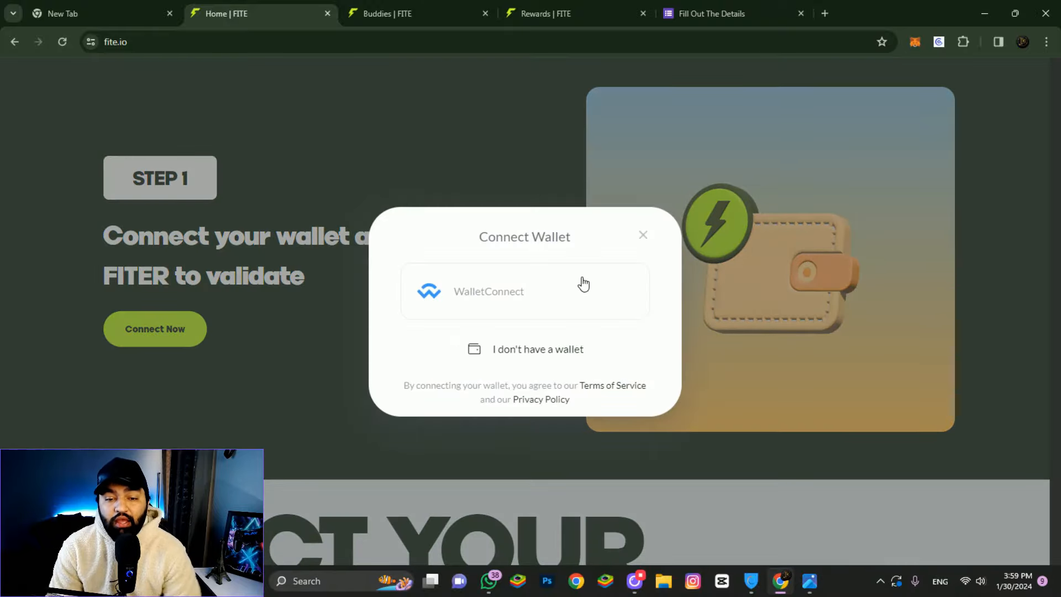
click(487, 291)
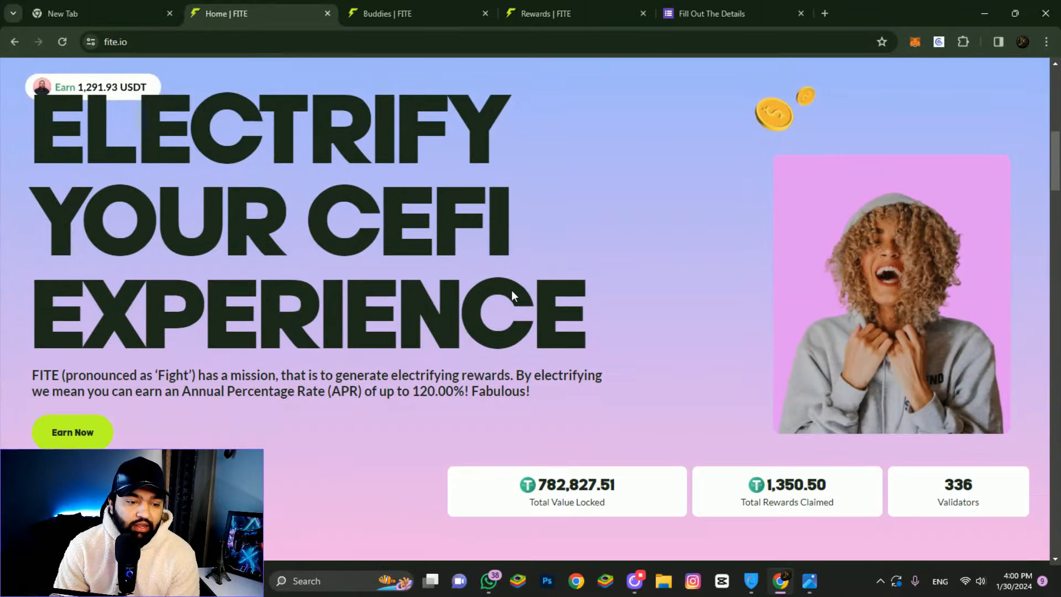
scroll(up, 3)
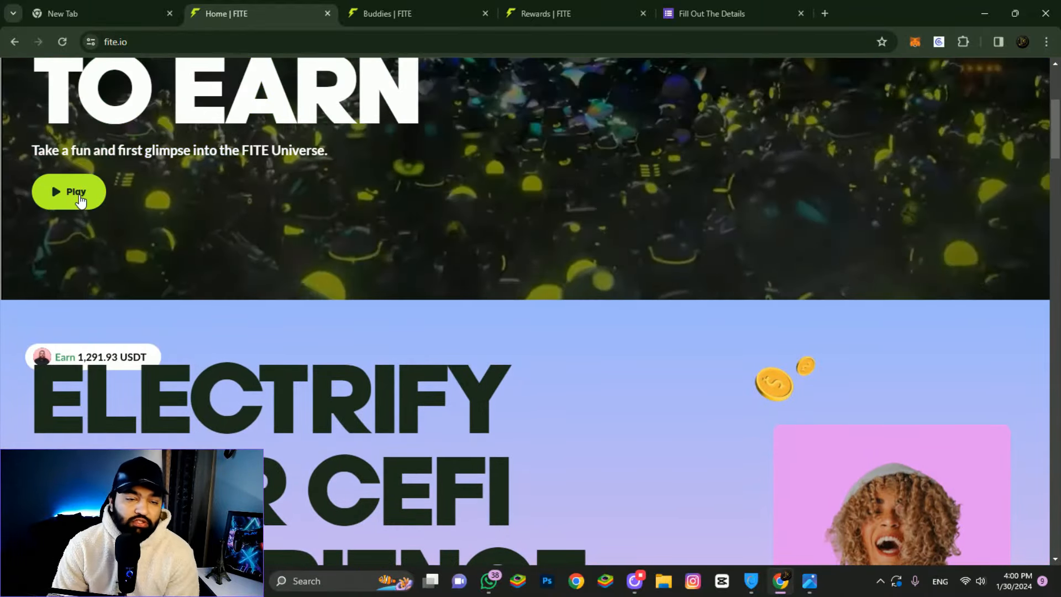
scroll(down, 3)
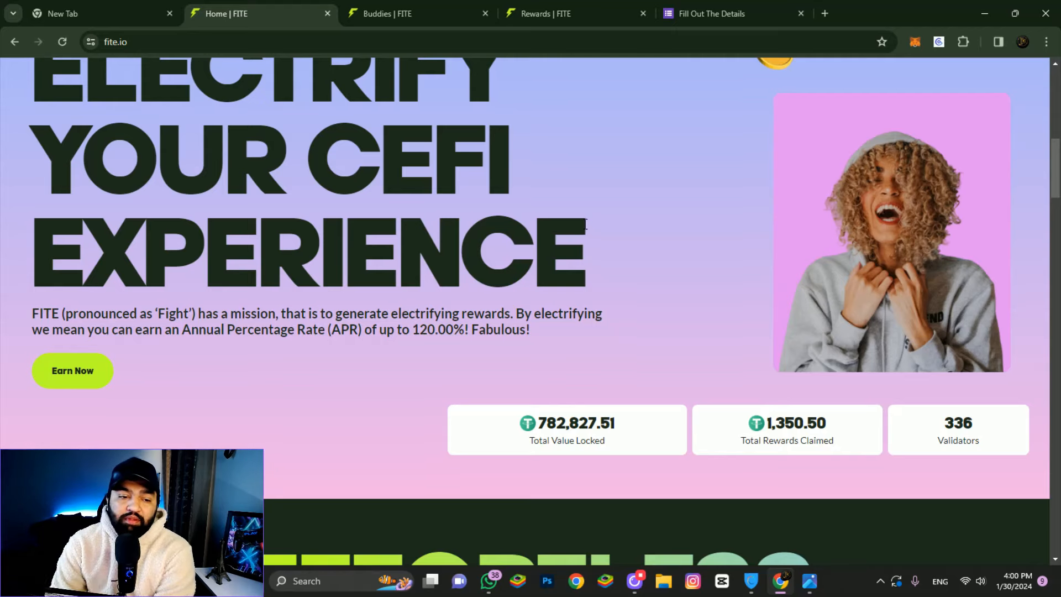
scroll(down, 3)
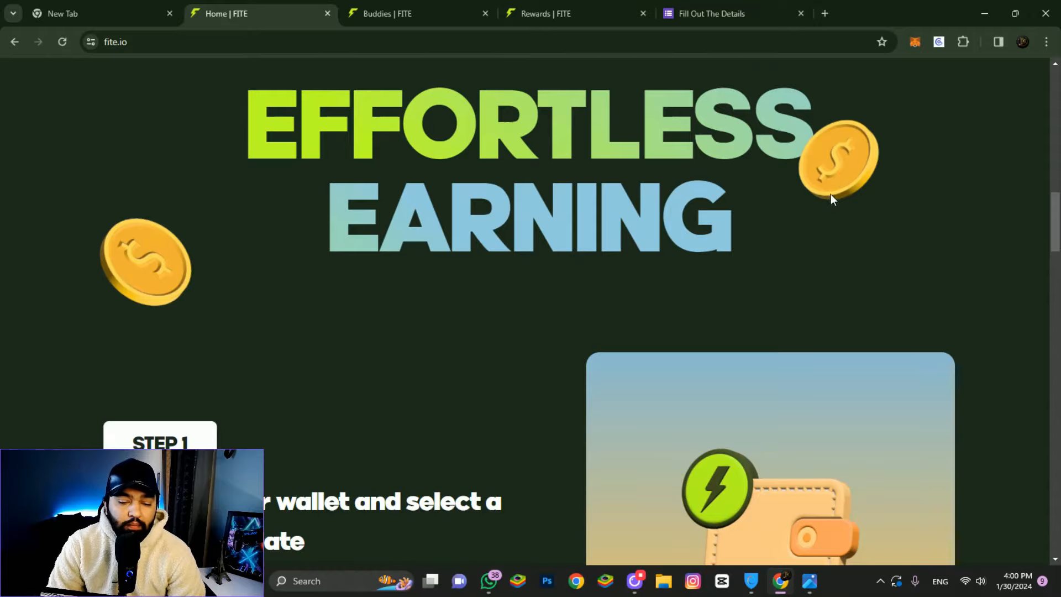
scroll(down, 3)
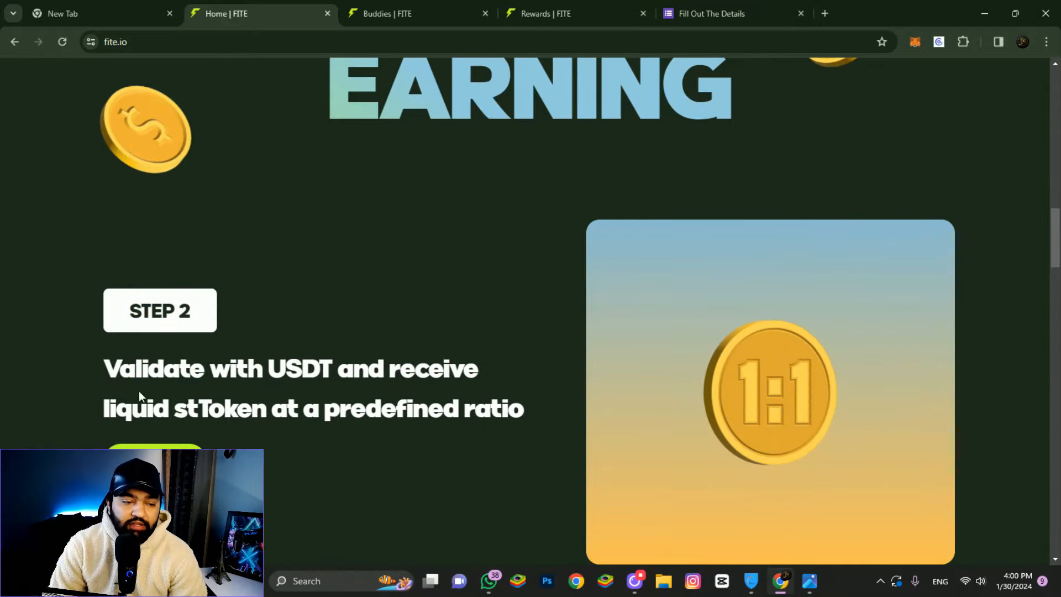
mouse_move(113, 437)
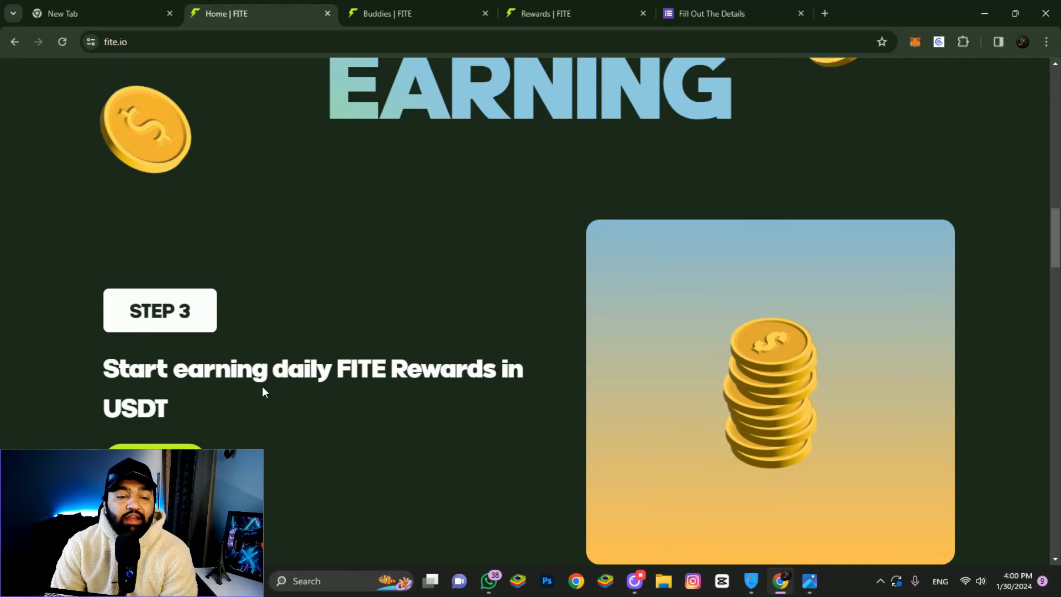
mouse_move(281, 416)
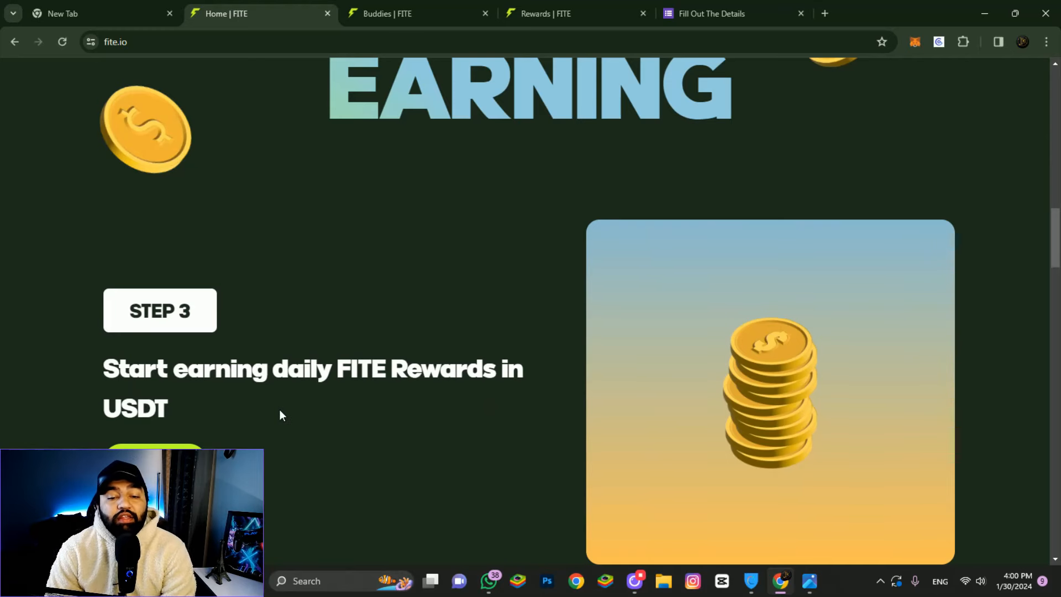
mouse_move(254, 435)
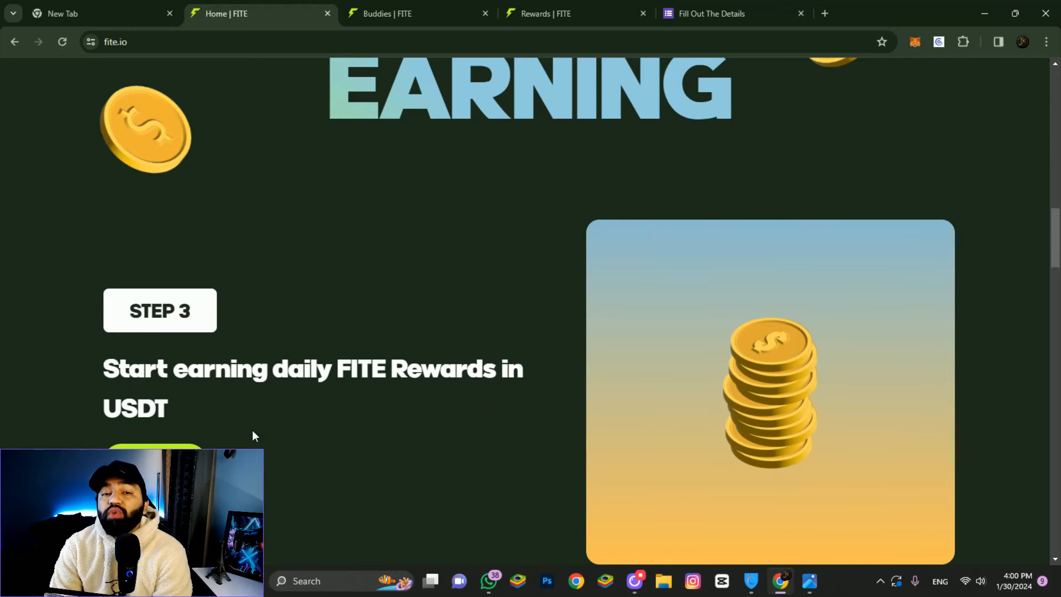
scroll(down, 3)
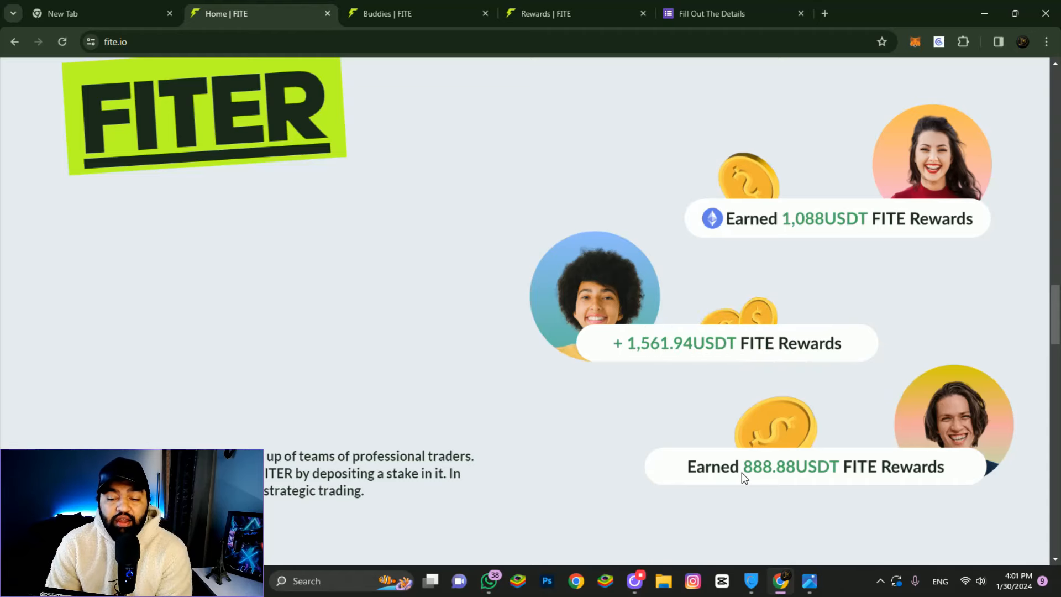
scroll(down, 3)
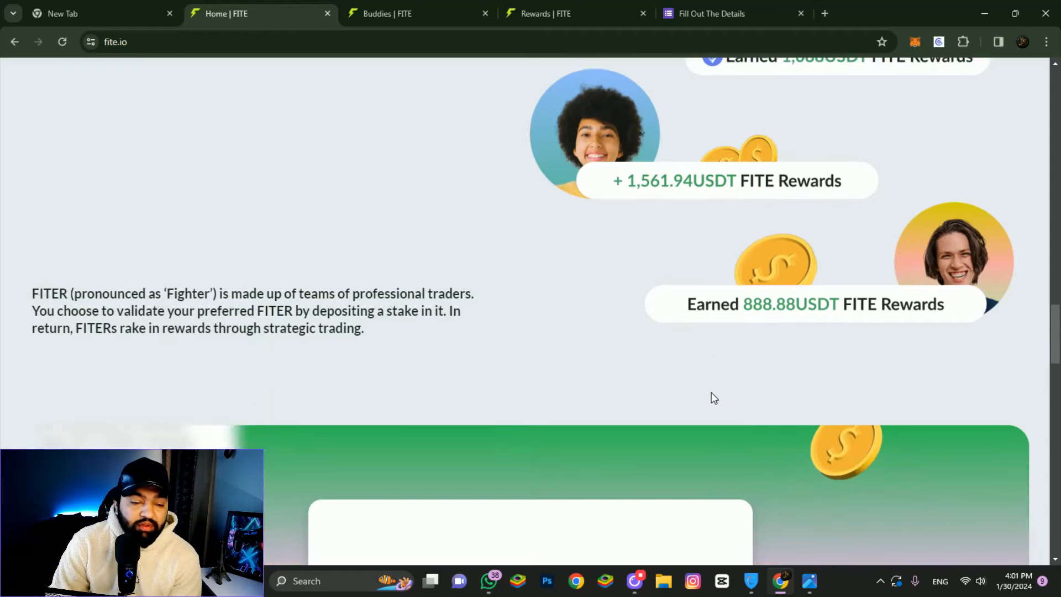
scroll(down, 3)
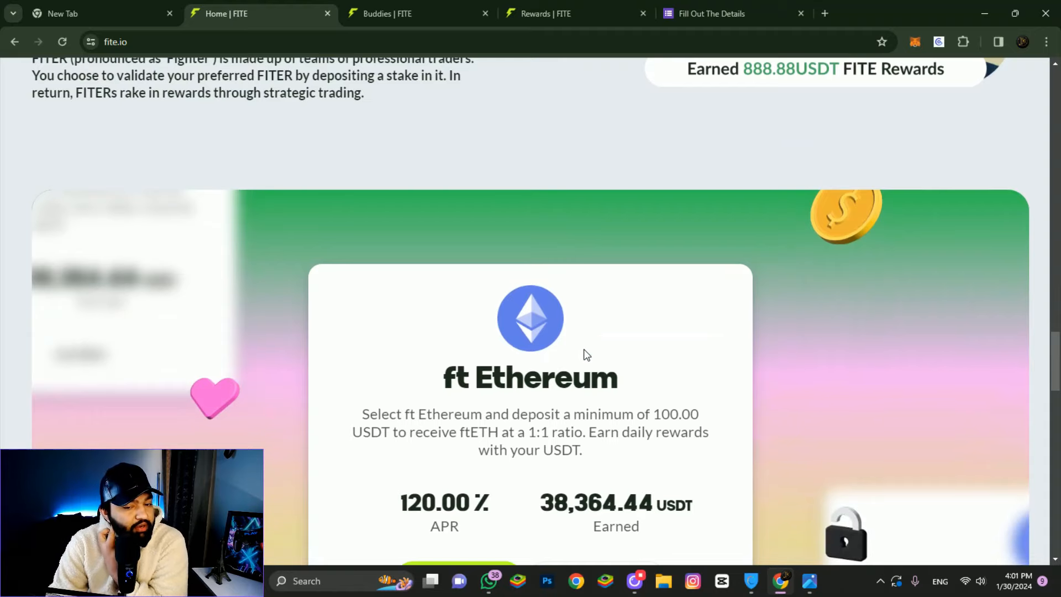
scroll(down, 3)
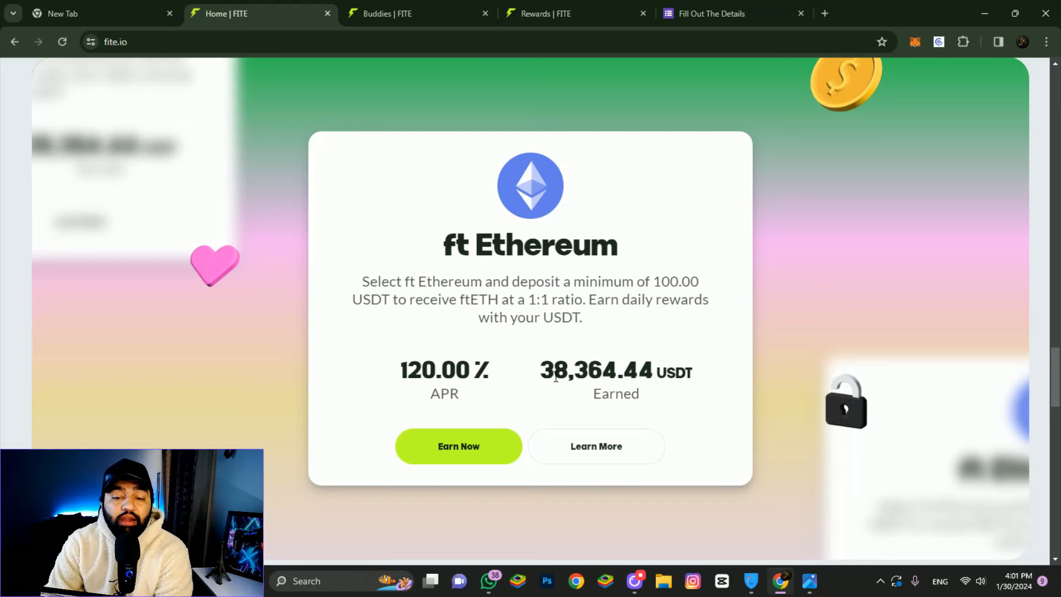
scroll(down, 3)
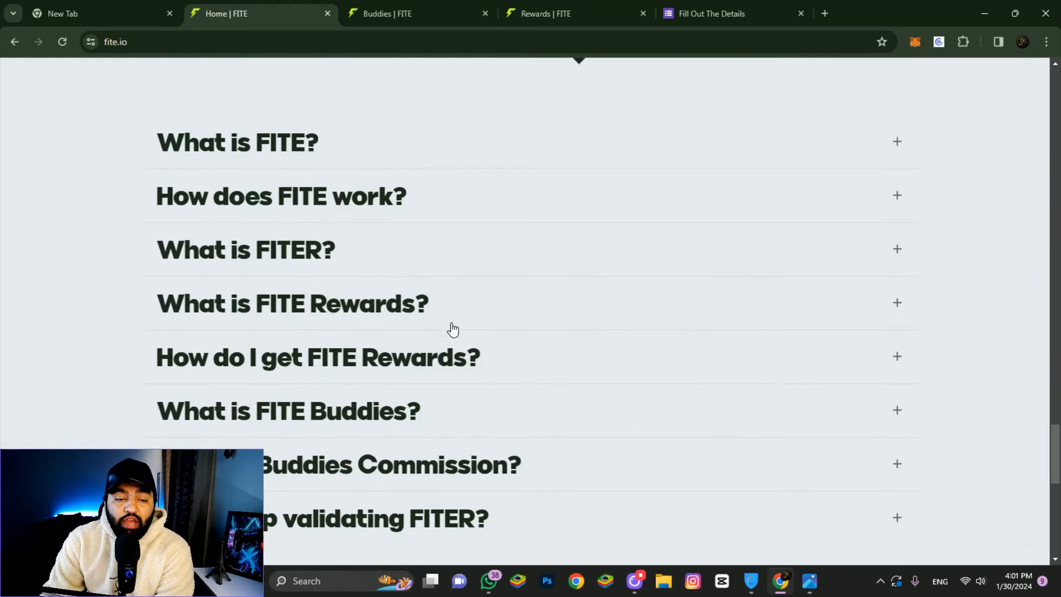
Expand the FAQ answers for 'What is FITER?' and 'What is FITE Rewards?'
scroll(up, 3)
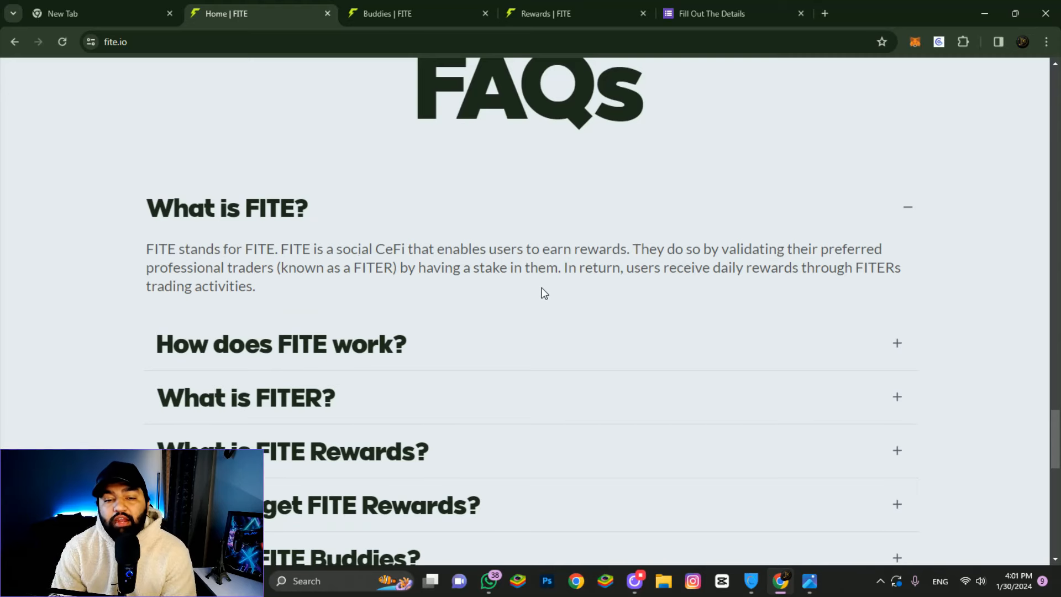
scroll(down, 3)
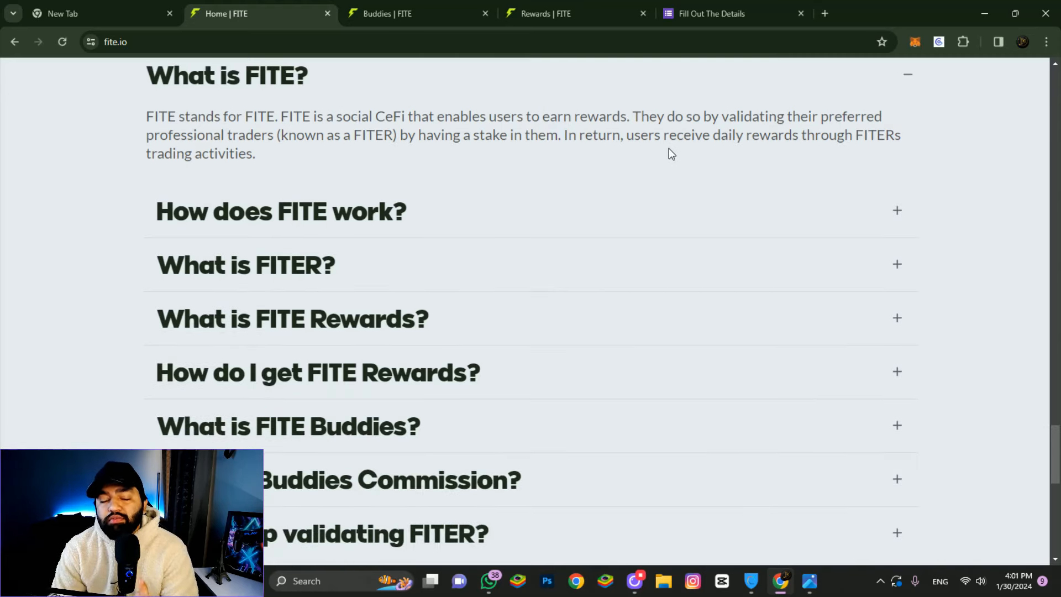
mouse_move(561, 182)
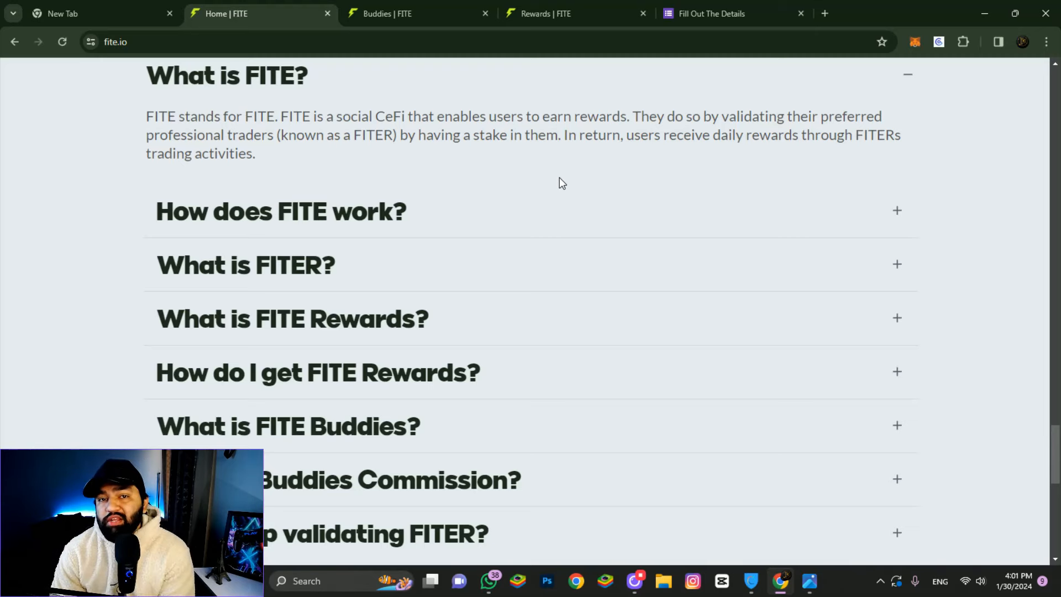
click(279, 210)
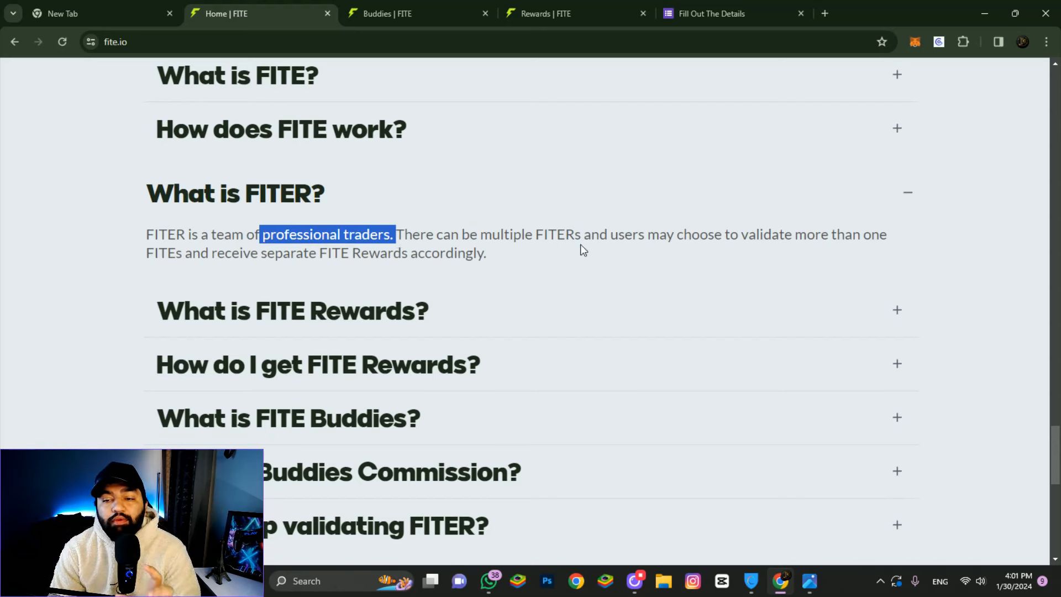
mouse_move(285, 327)
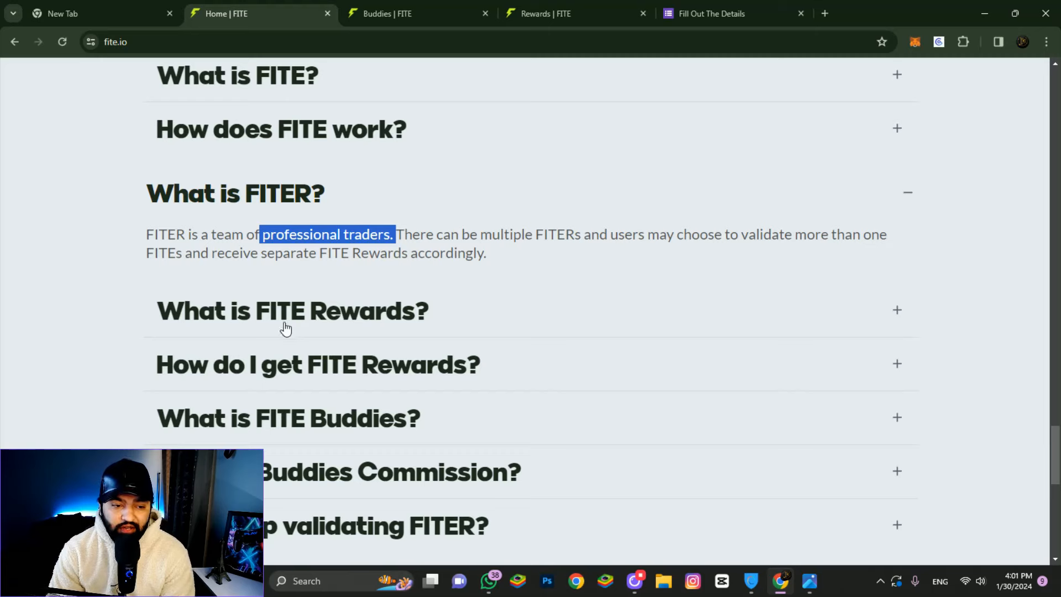
click(292, 310)
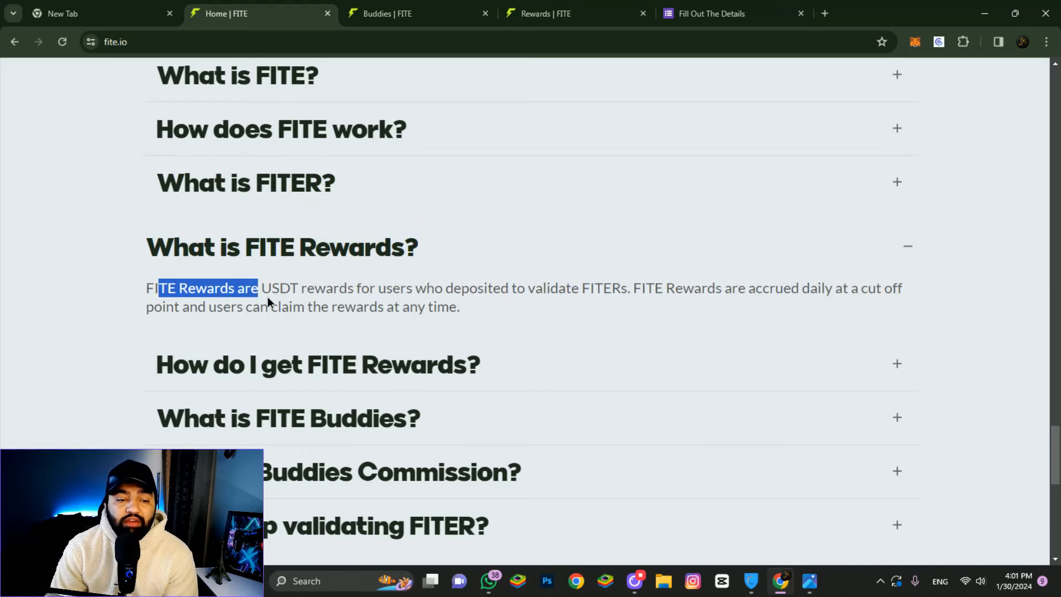
click(481, 287)
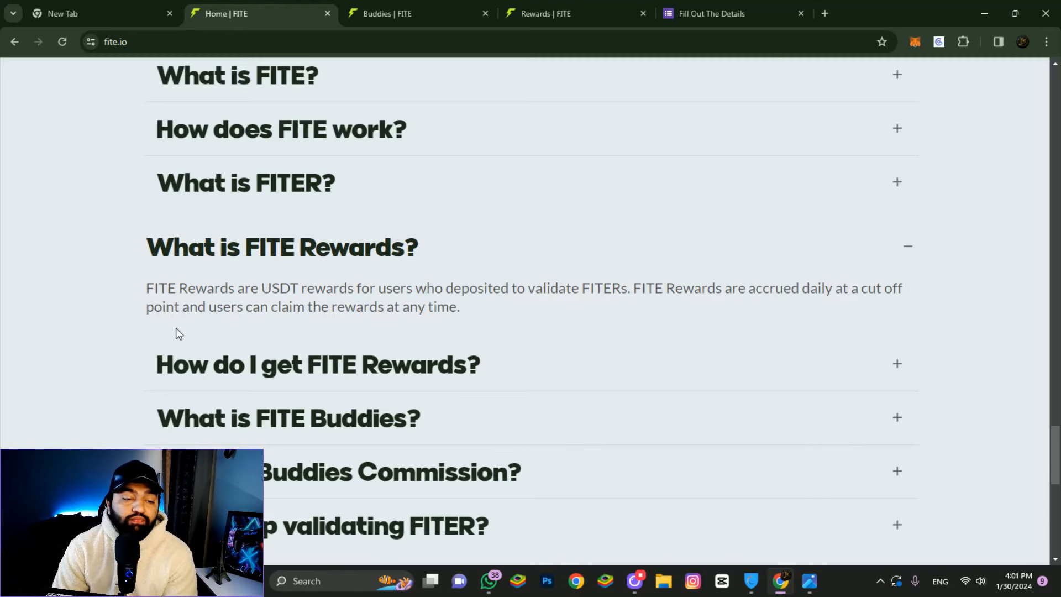
Scroll down to the FOLLOW. LIKE. SHARE. social links section
scroll(down, 3)
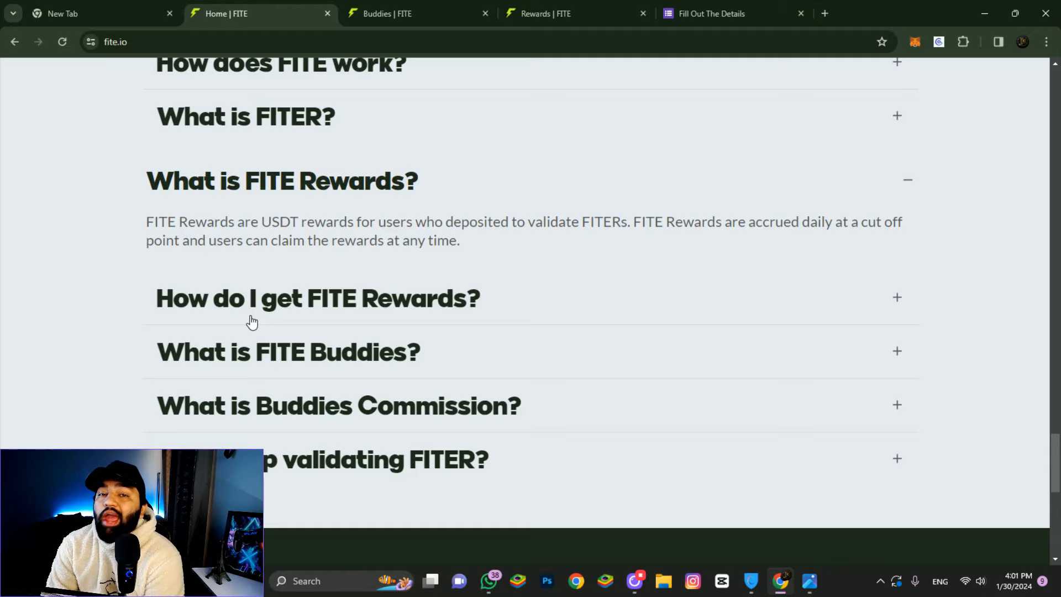
scroll(down, 3)
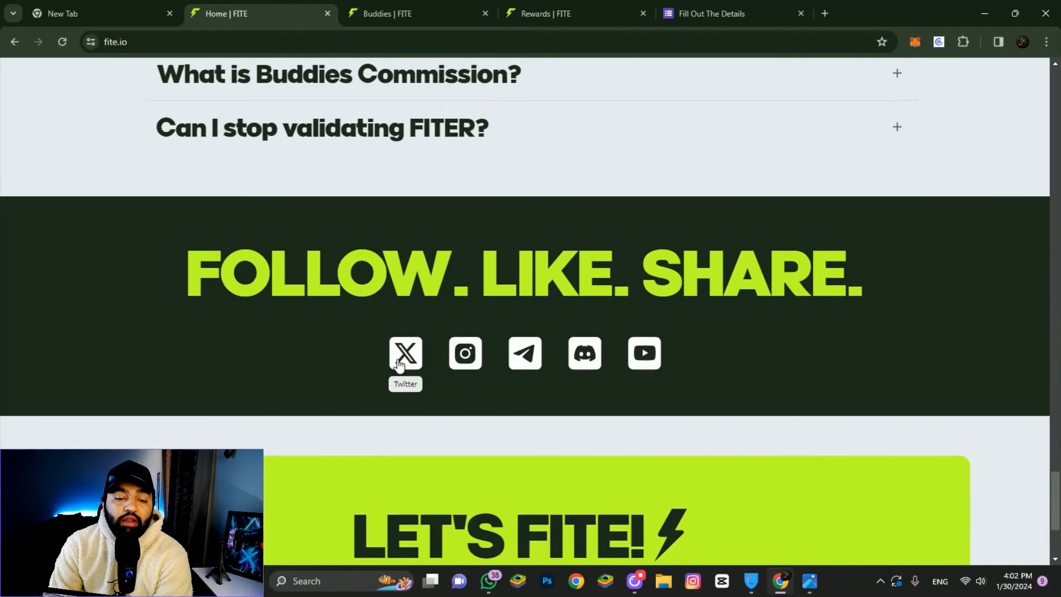
click(405, 352)
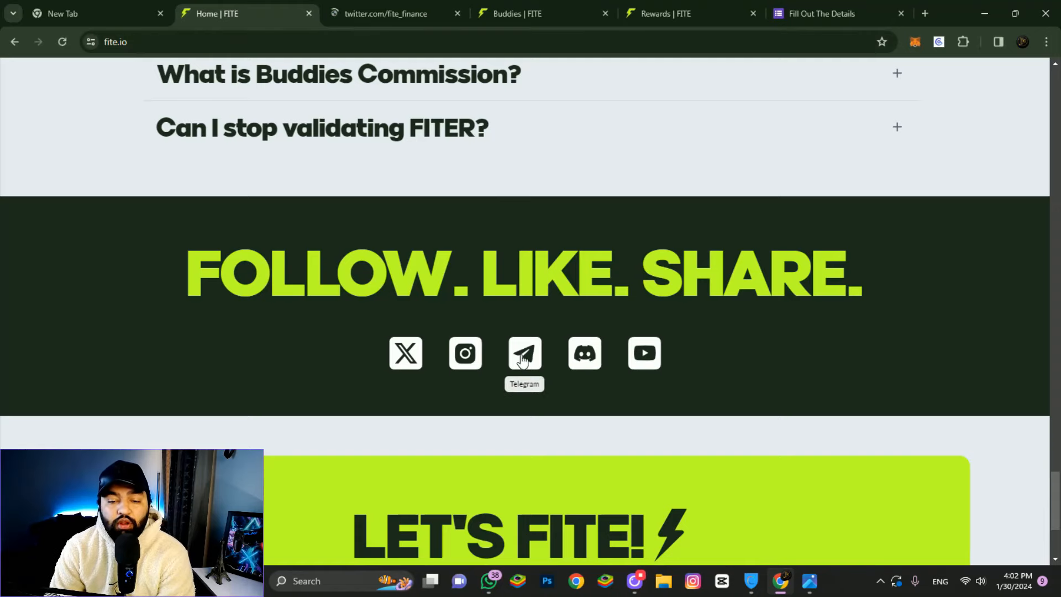
click(524, 352)
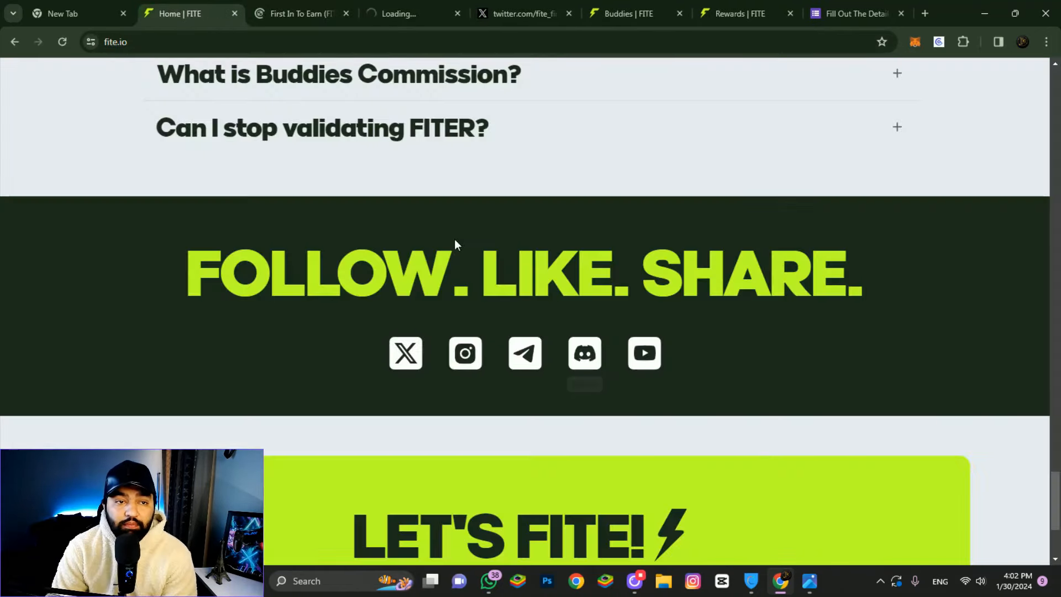
scroll(down, 3)
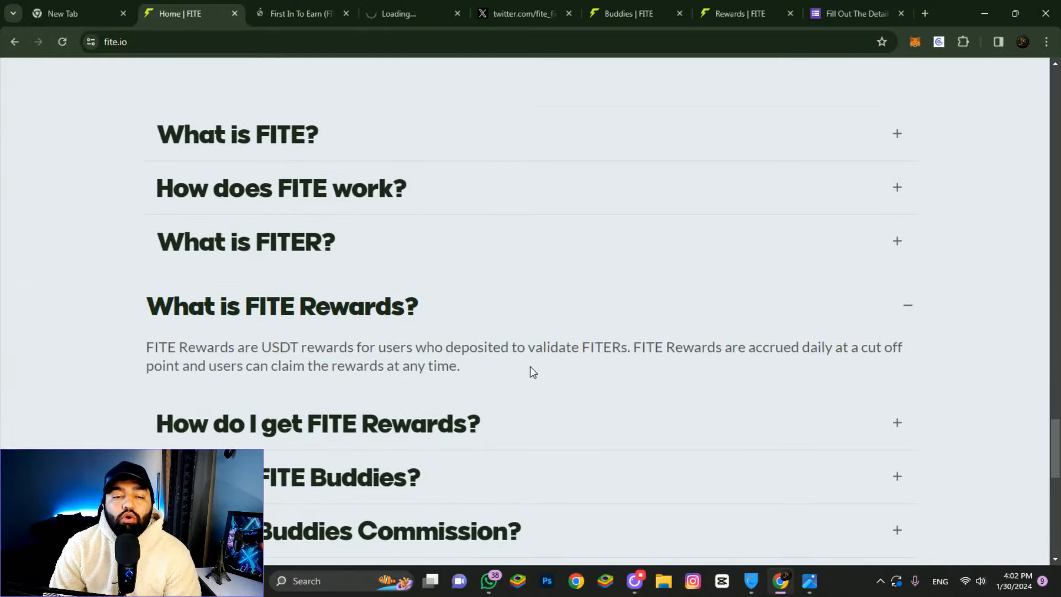
click(521, 13)
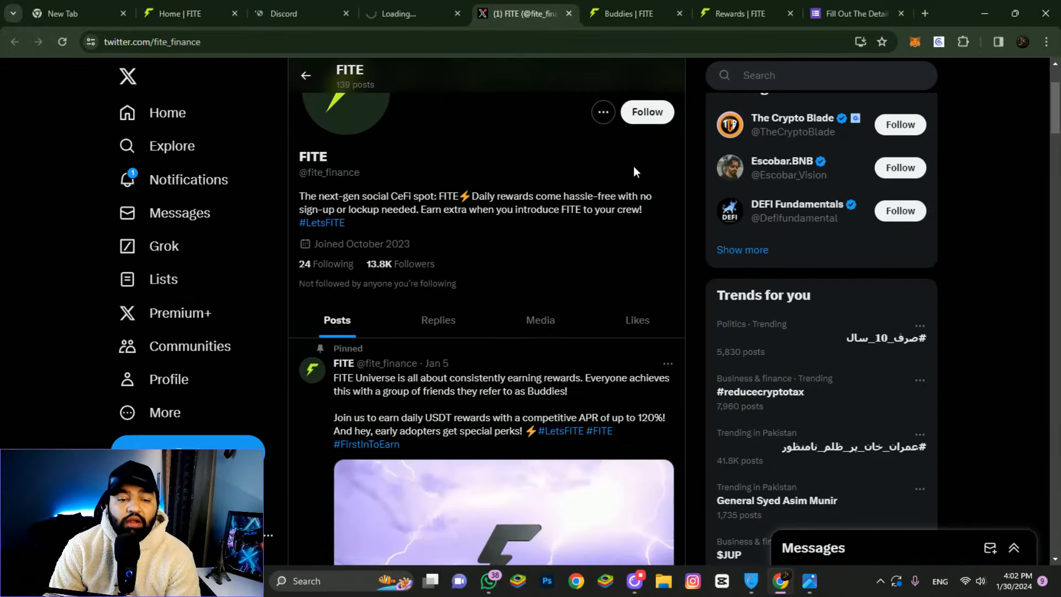
scroll(down, 3)
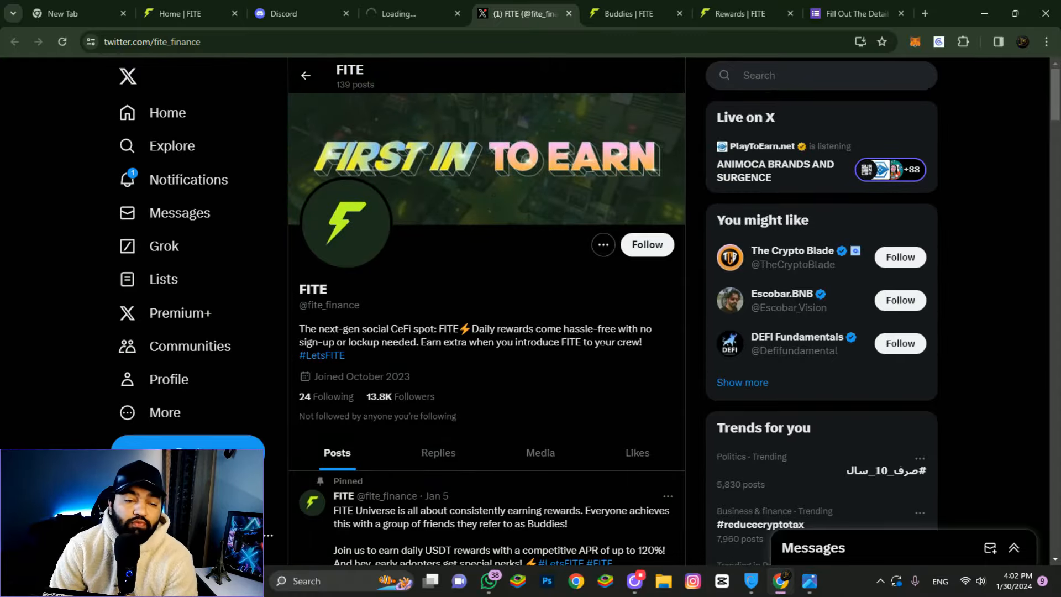
click(645, 244)
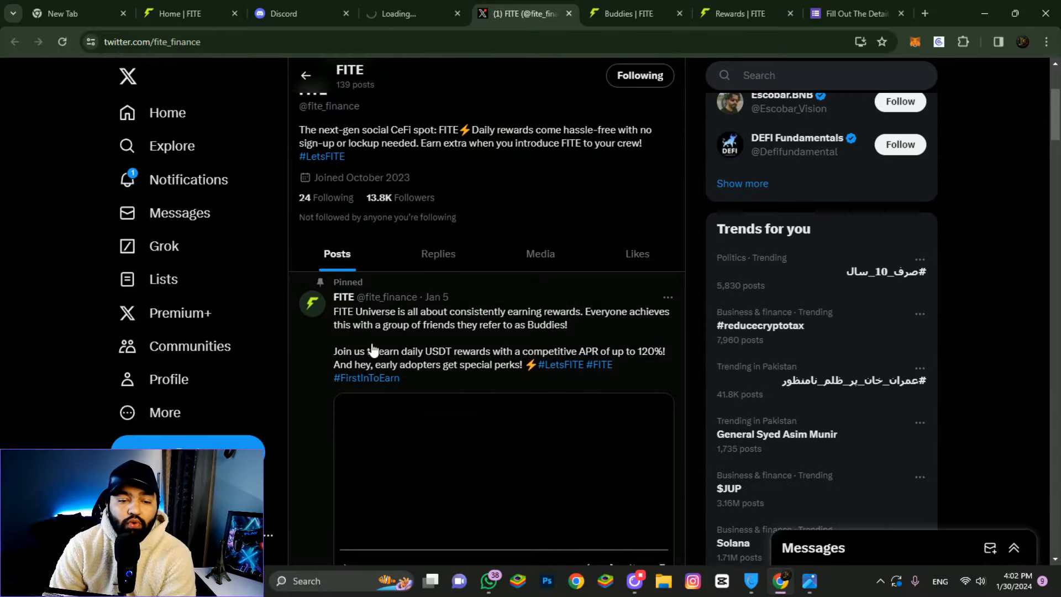
scroll(down, 3)
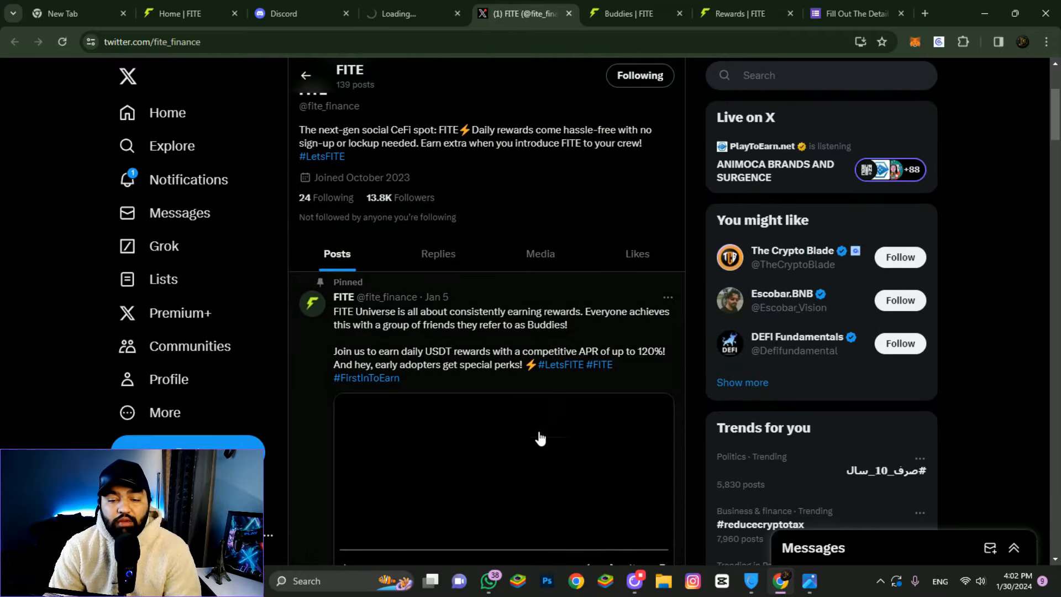
scroll(down, 3)
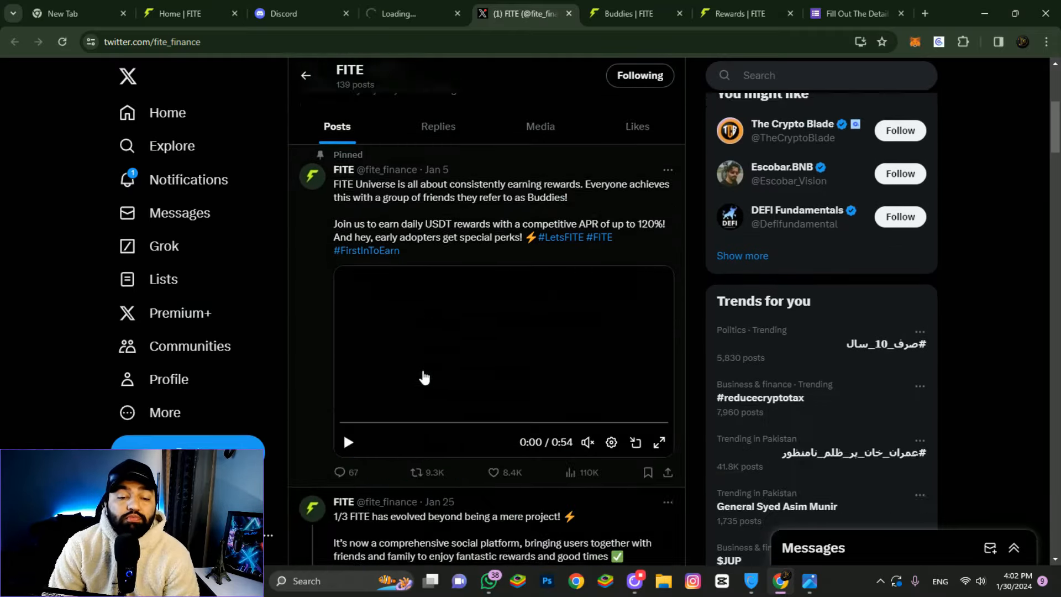
scroll(down, 3)
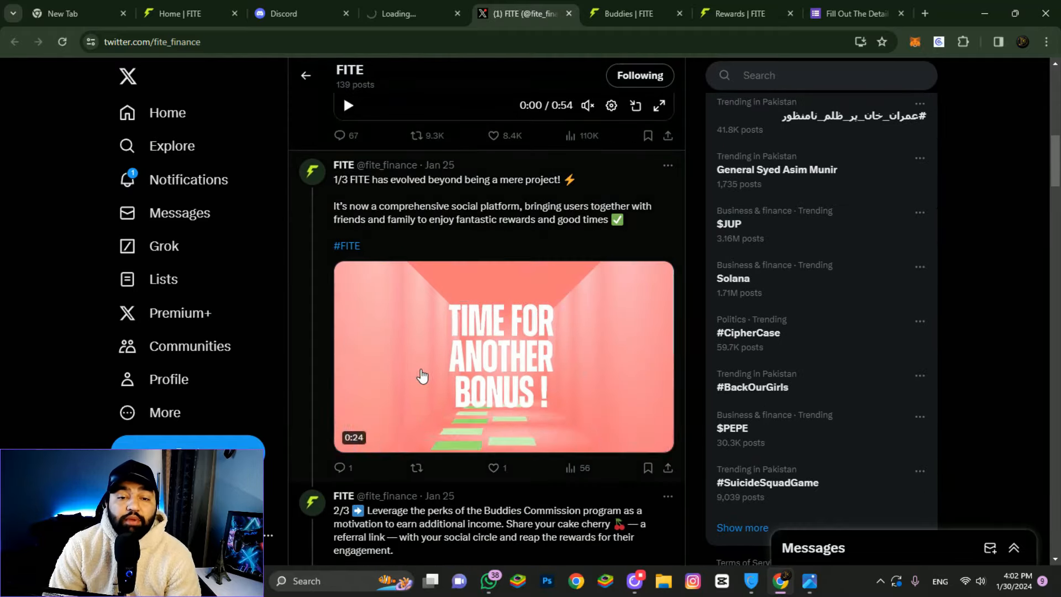
scroll(down, 3)
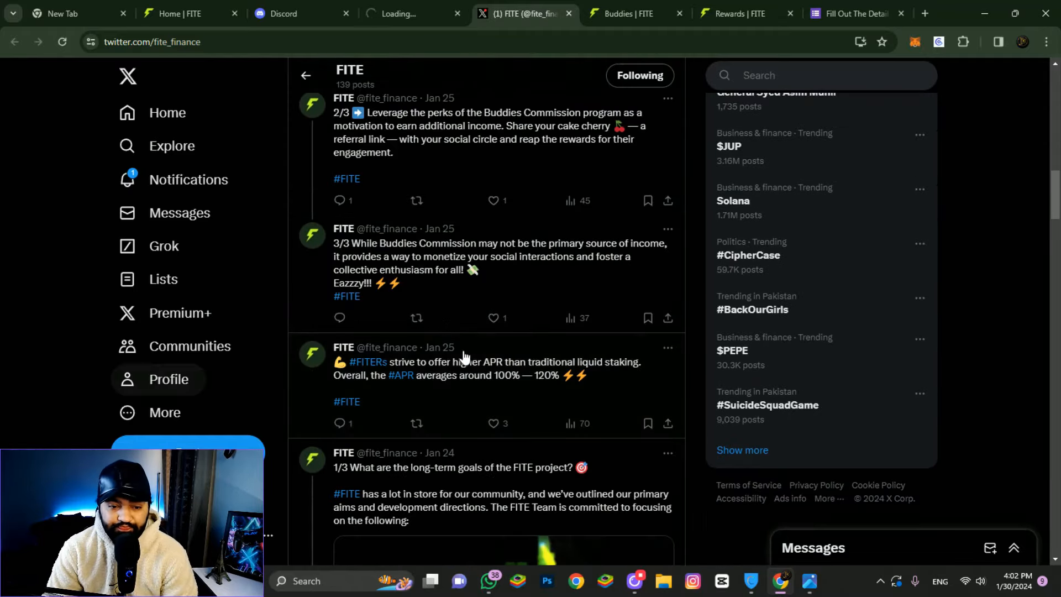
click(852, 14)
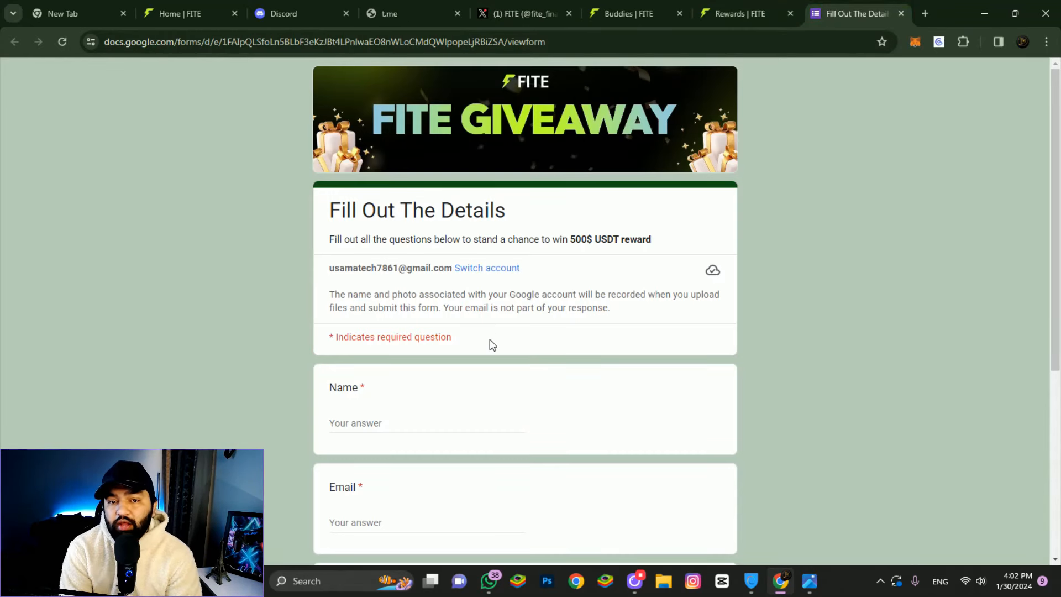
mouse_move(574, 329)
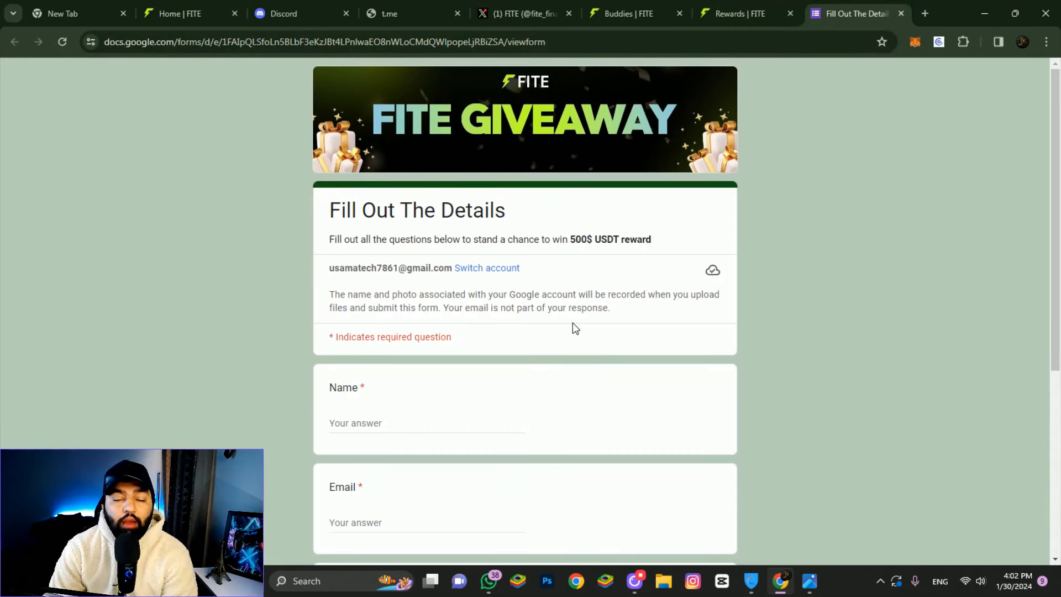
Leave the giveaway form for the FITE home page and start Earn Now on the ft Ethereum card
click(188, 13)
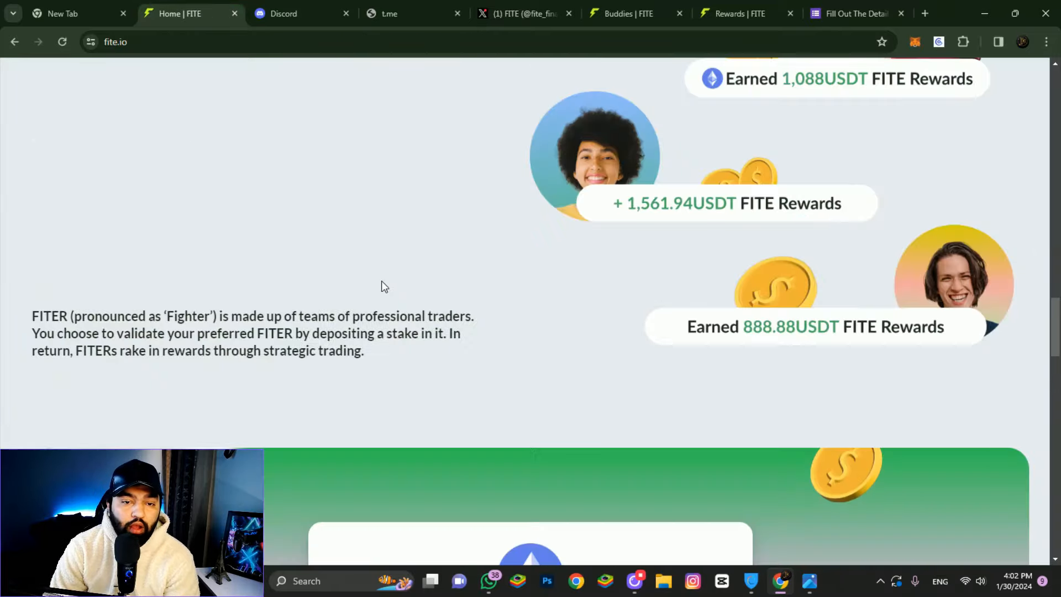
scroll(down, 3)
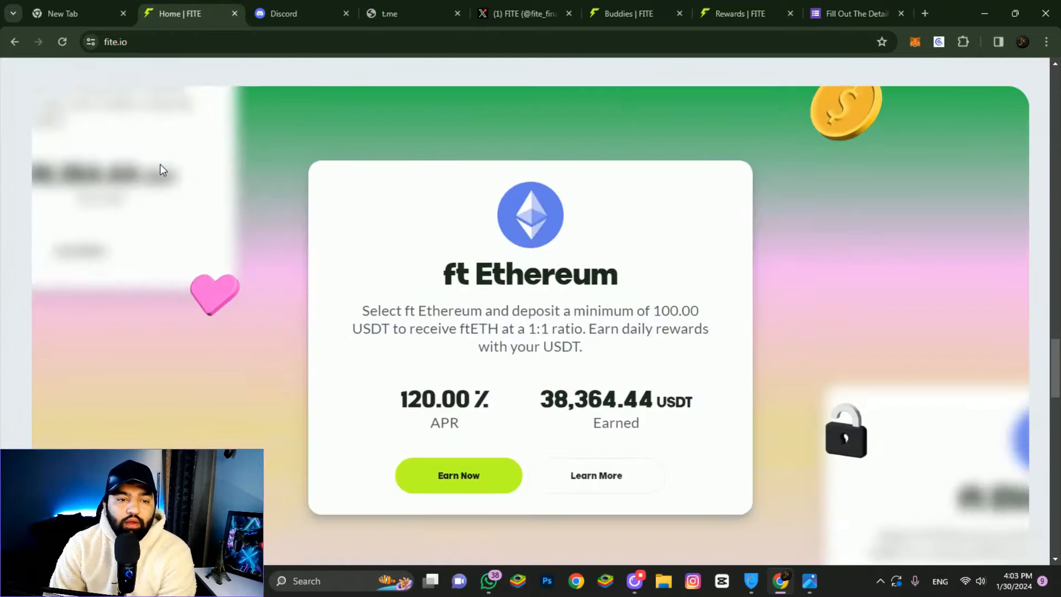
click(458, 475)
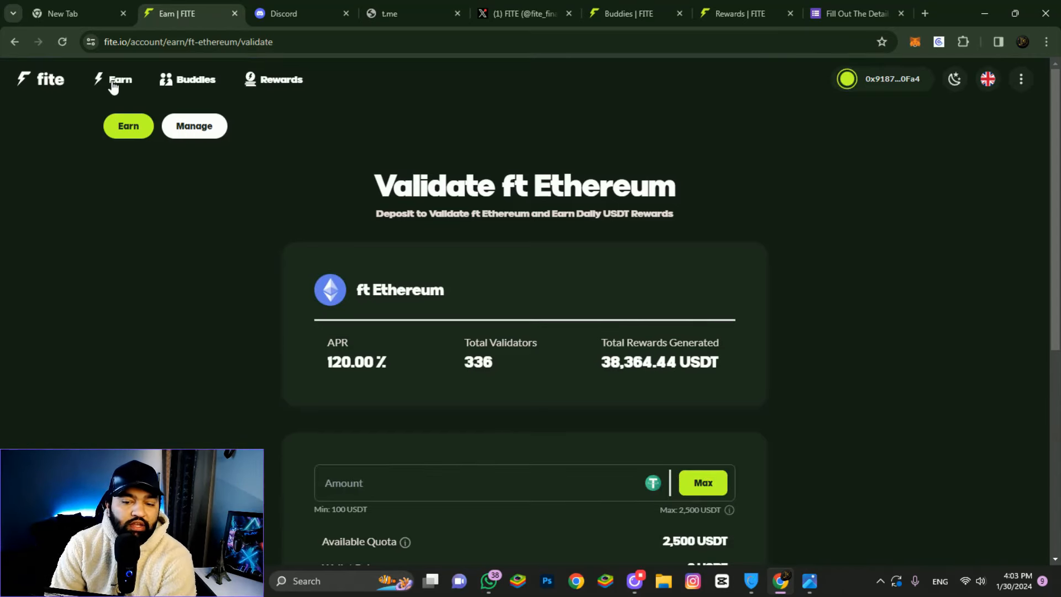
Enter a 2500 USDT deposit amount on the Validate ft Ethereum page
scroll(down, 3)
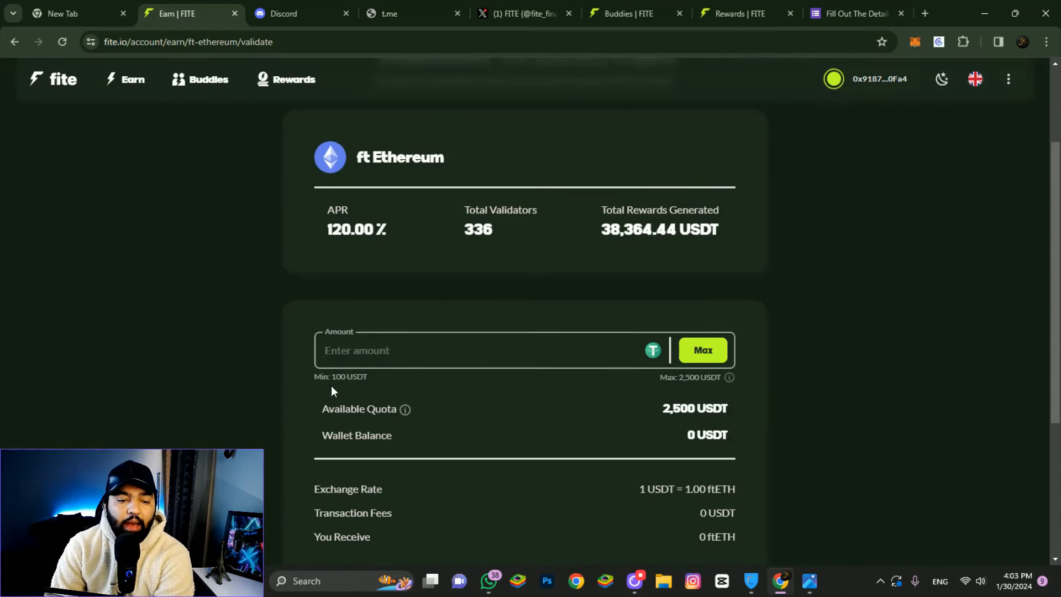
double_click(349, 376)
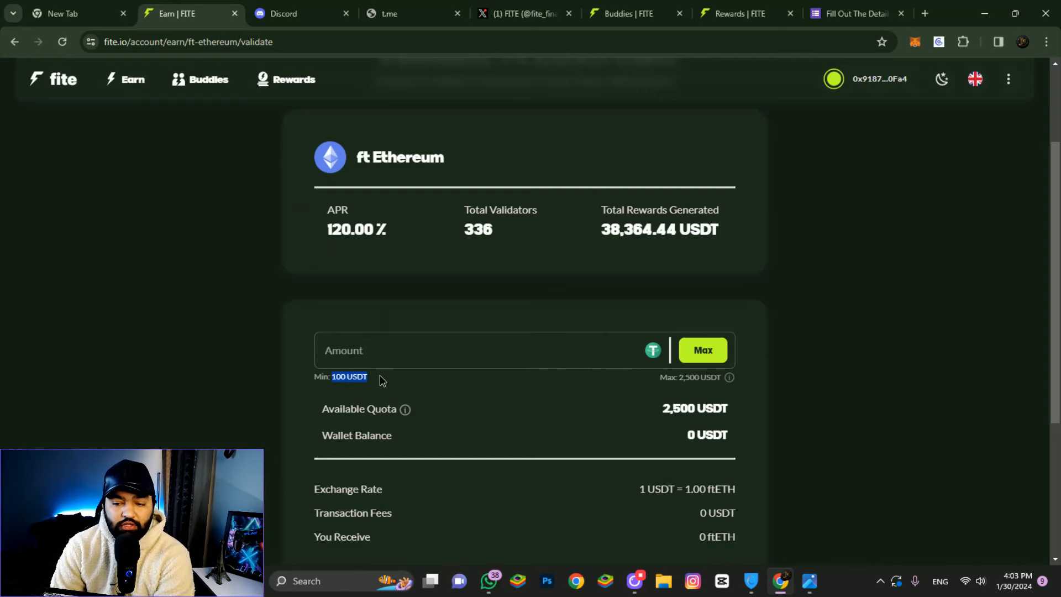
click(474, 350)
text(100)
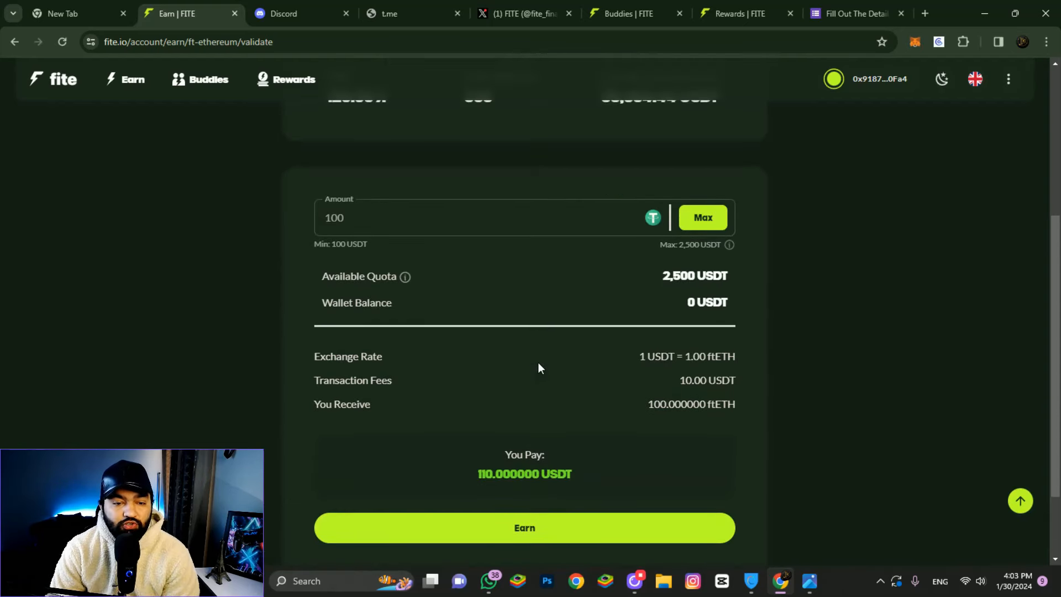
mouse_move(687, 371)
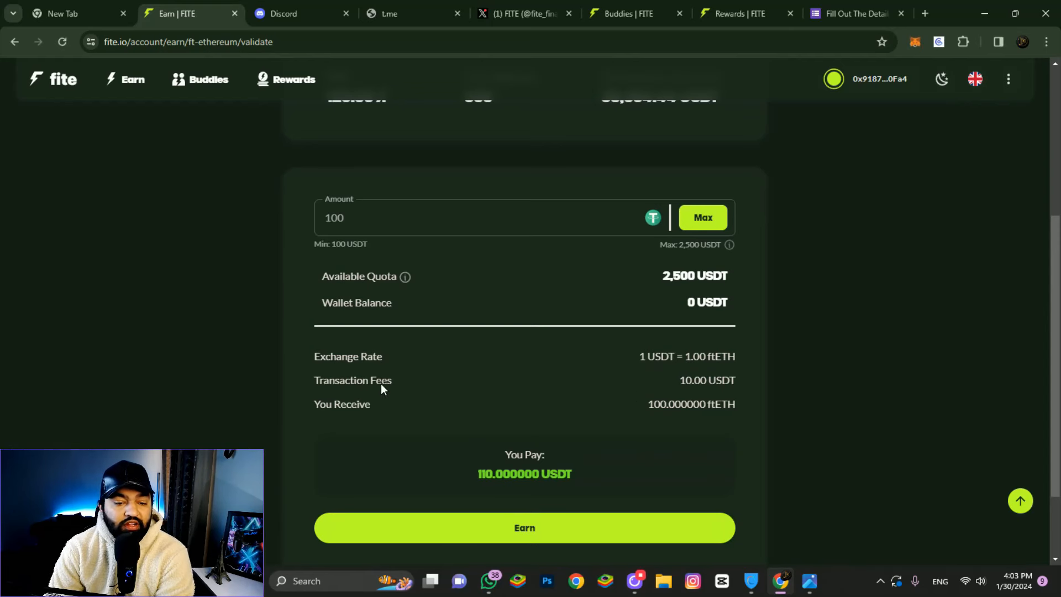
mouse_move(654, 421)
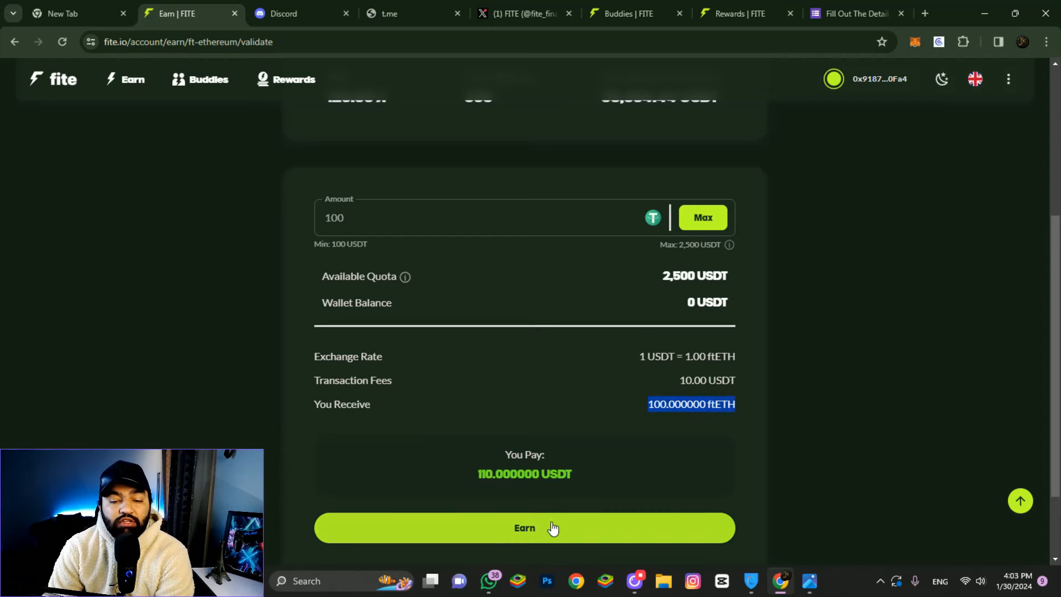
scroll(up, 3)
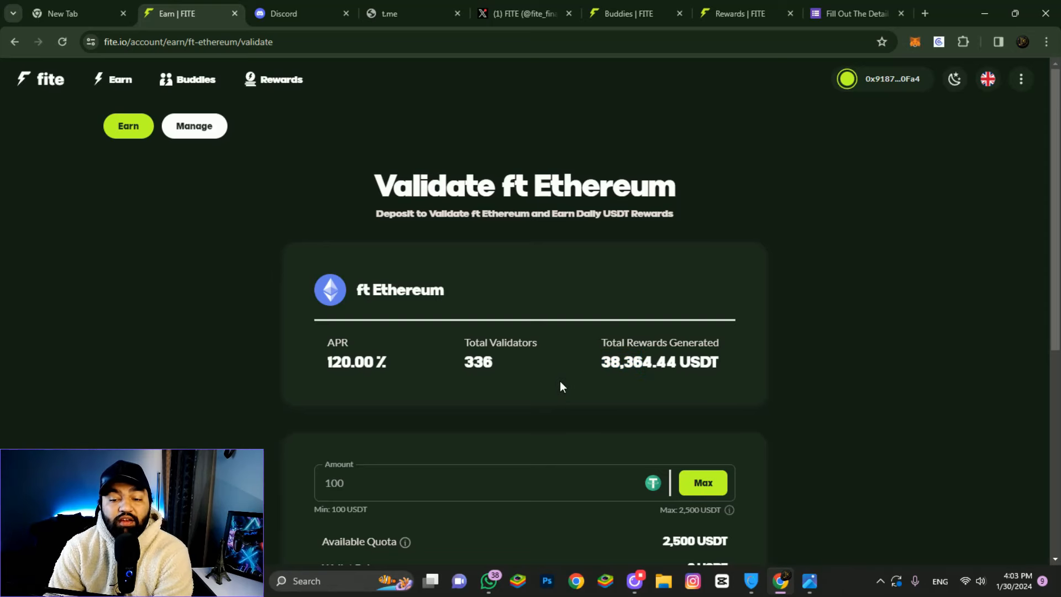
scroll(down, 3)
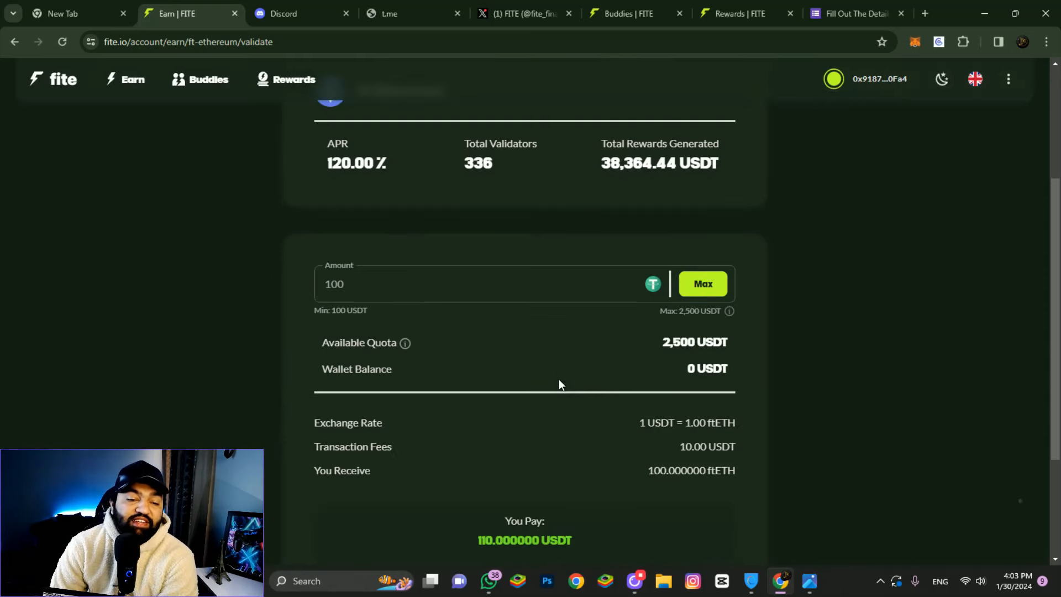
scroll(down, 3)
text(0)
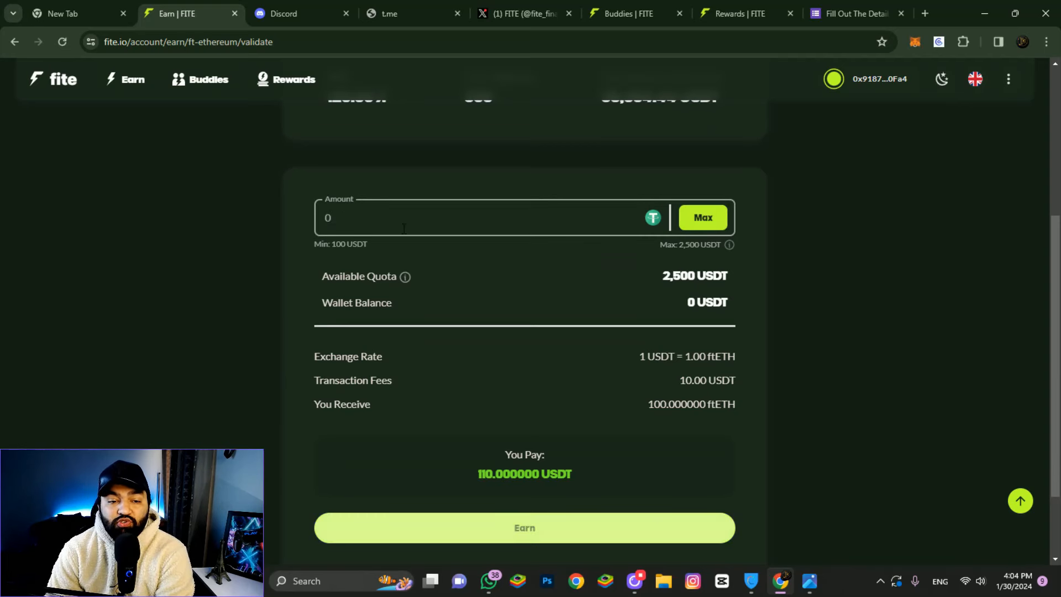
text(2500)
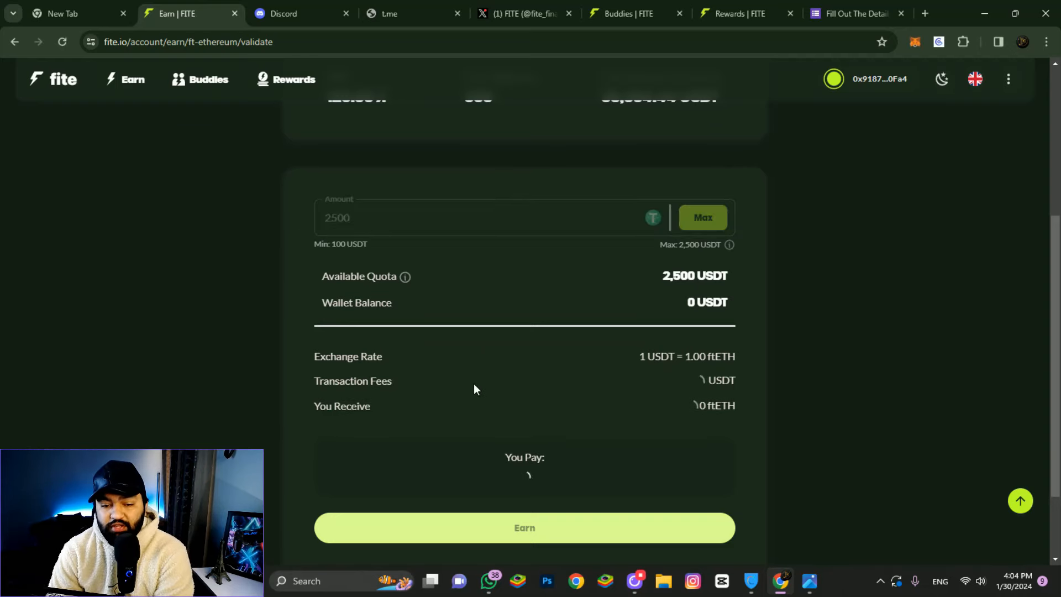
scroll(up, 3)
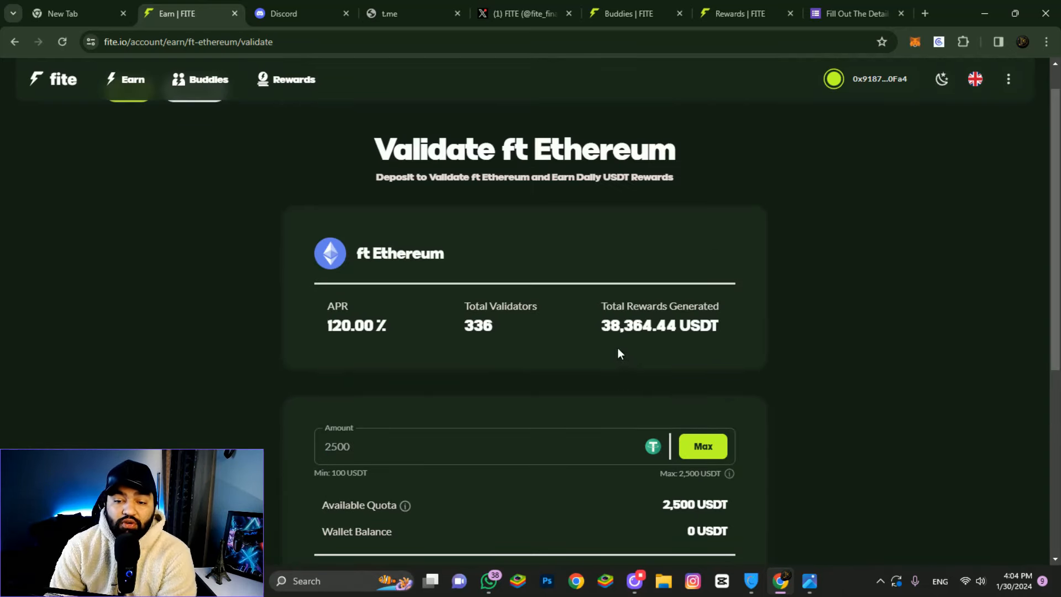
scroll(down, 3)
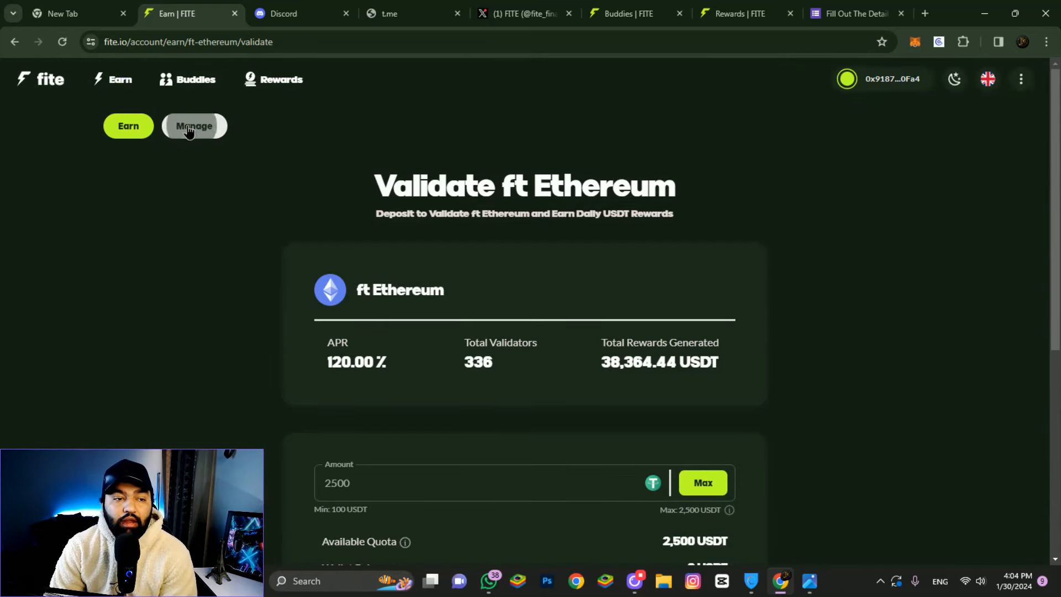
Bring up the ft Ethereum Manage Records page showing 0 validated, 2,500 available
click(193, 126)
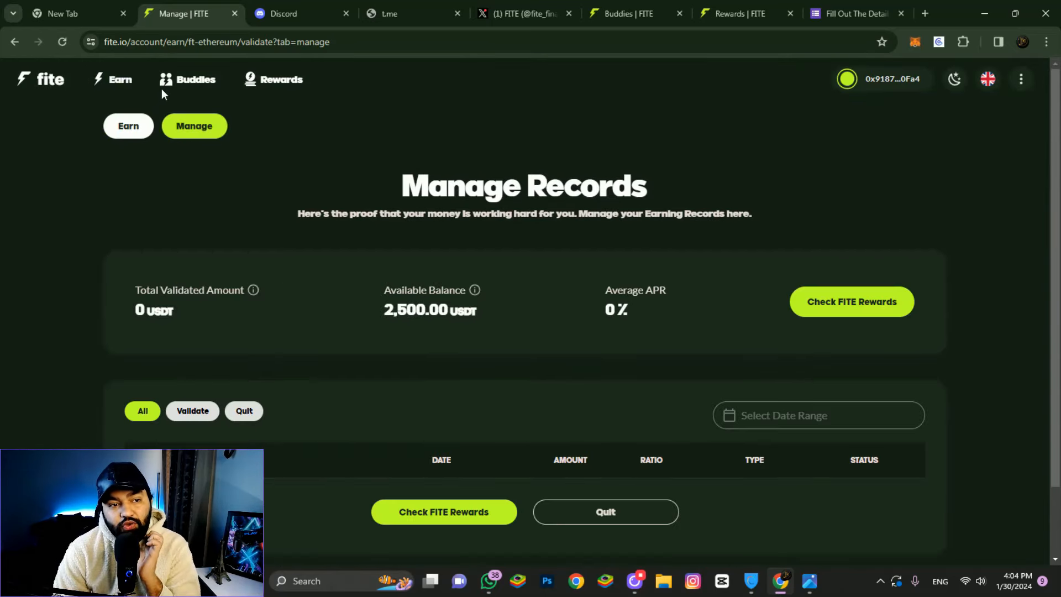
Go to the Buddies referral program and copy the personal referral link
click(187, 80)
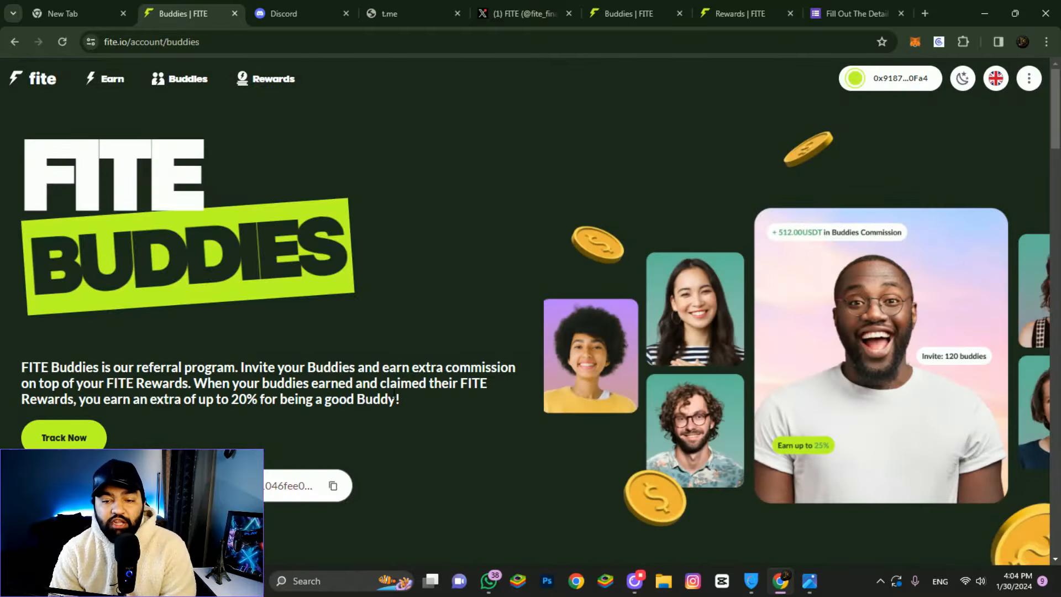
scroll(down, 3)
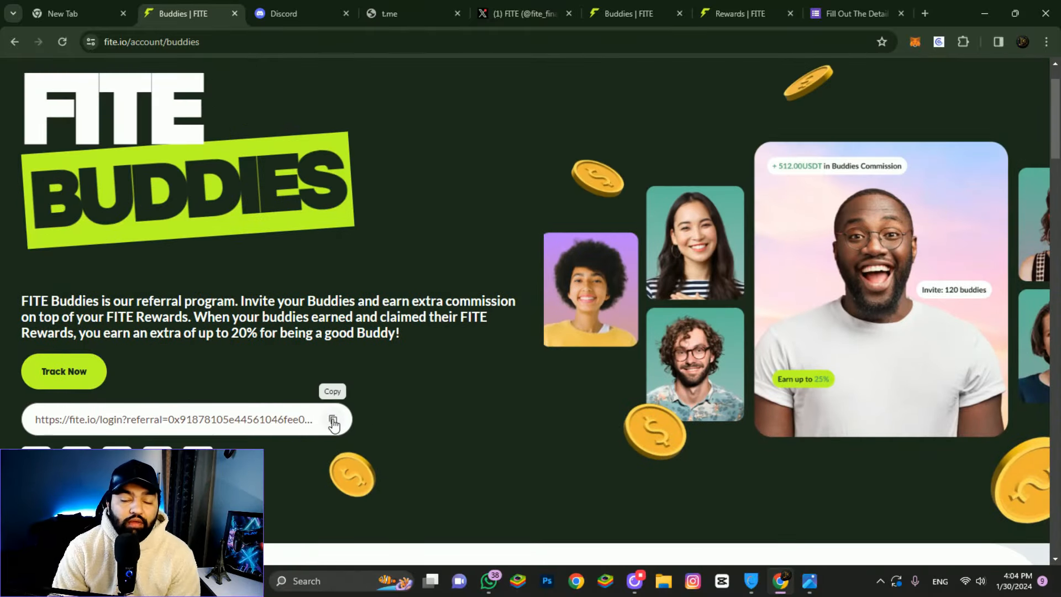
click(332, 419)
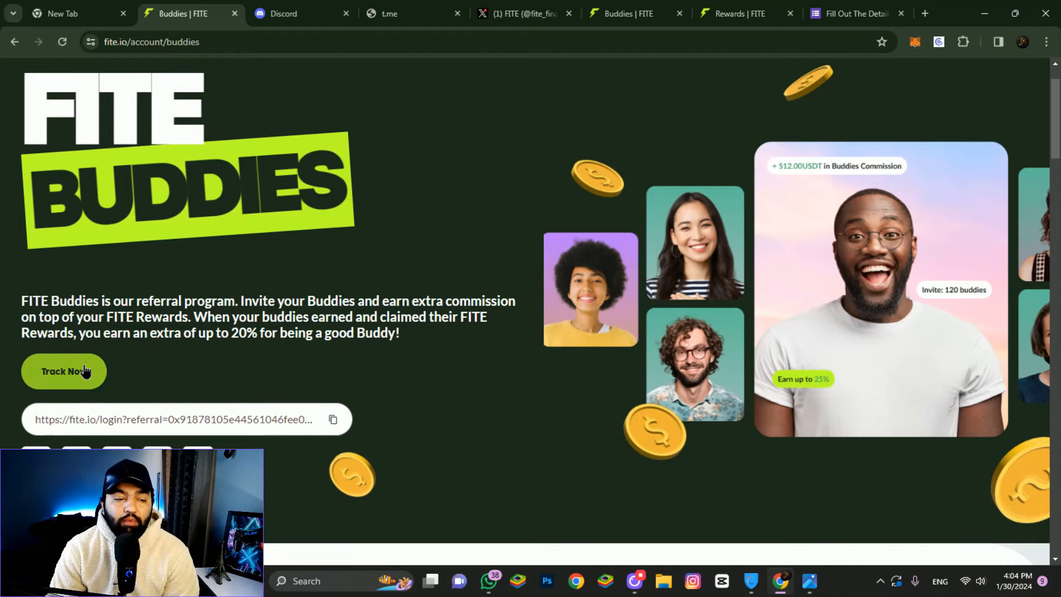
Check the empty Level 1 and Level 2 buddy lists in the tracker, then return to Buddies
click(63, 371)
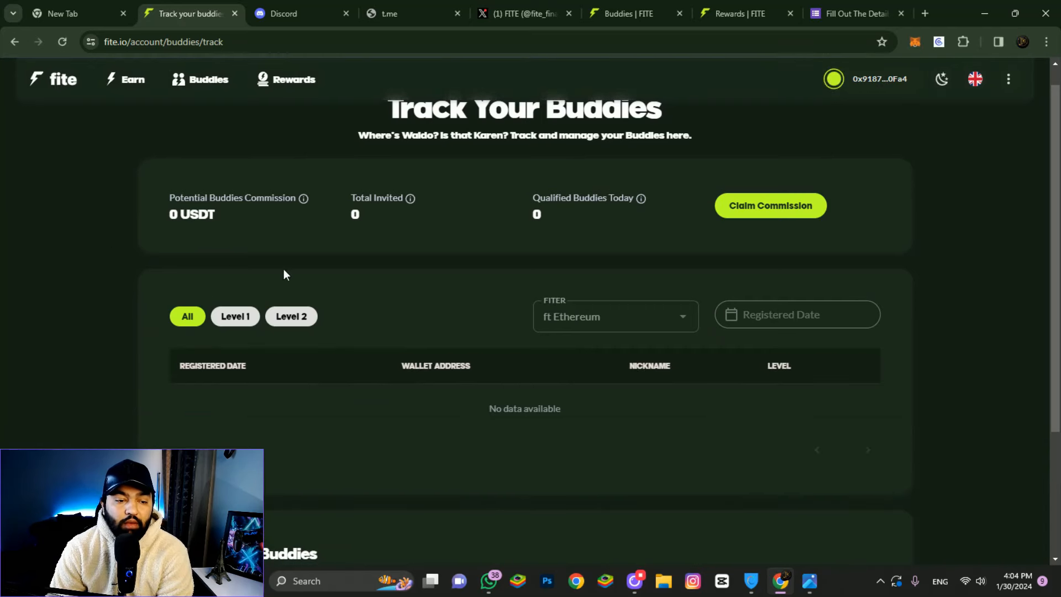
click(234, 316)
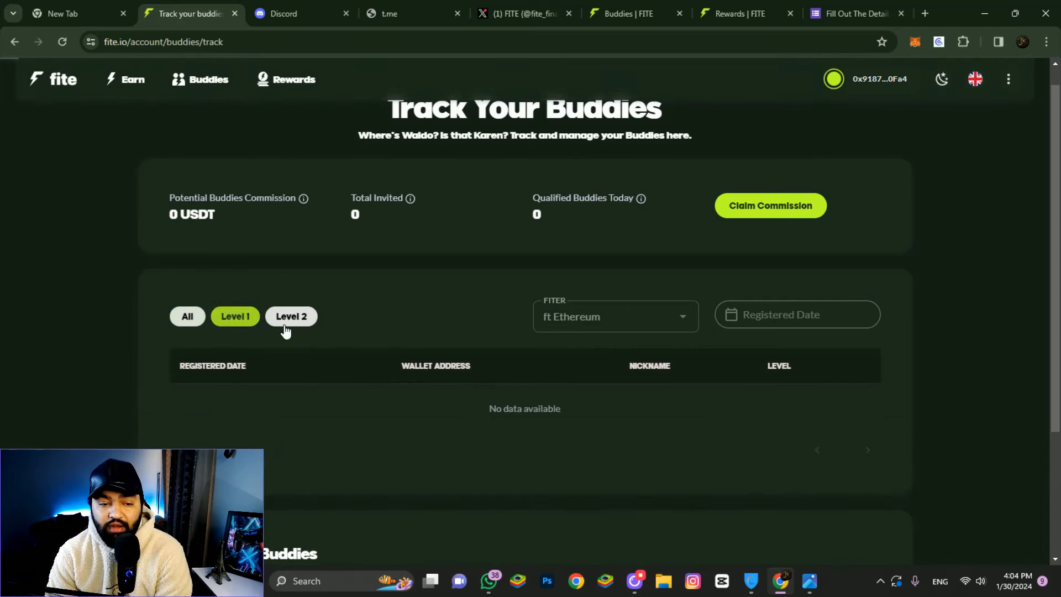
click(290, 316)
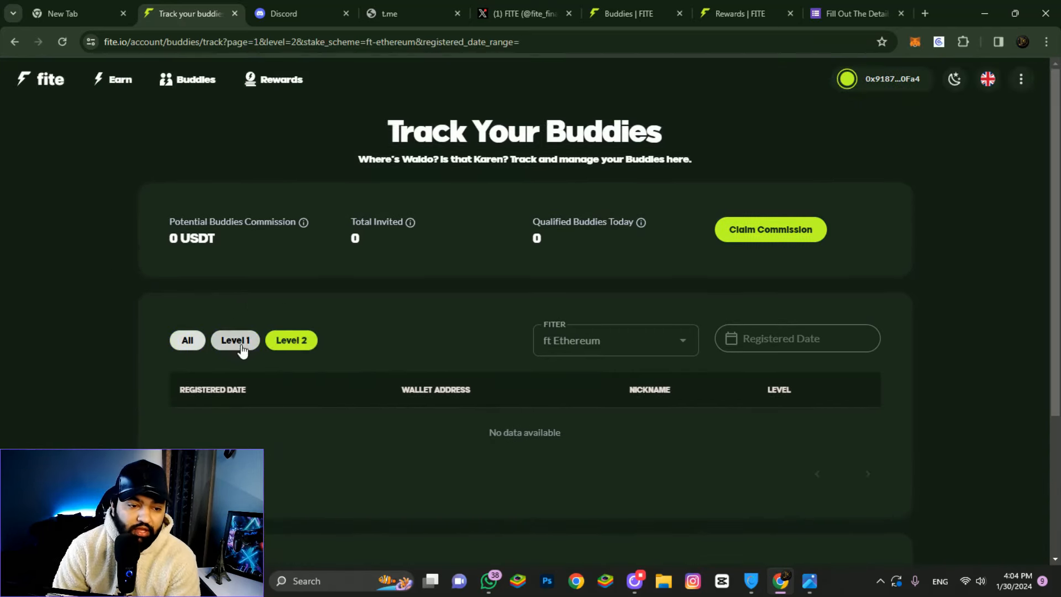
click(234, 340)
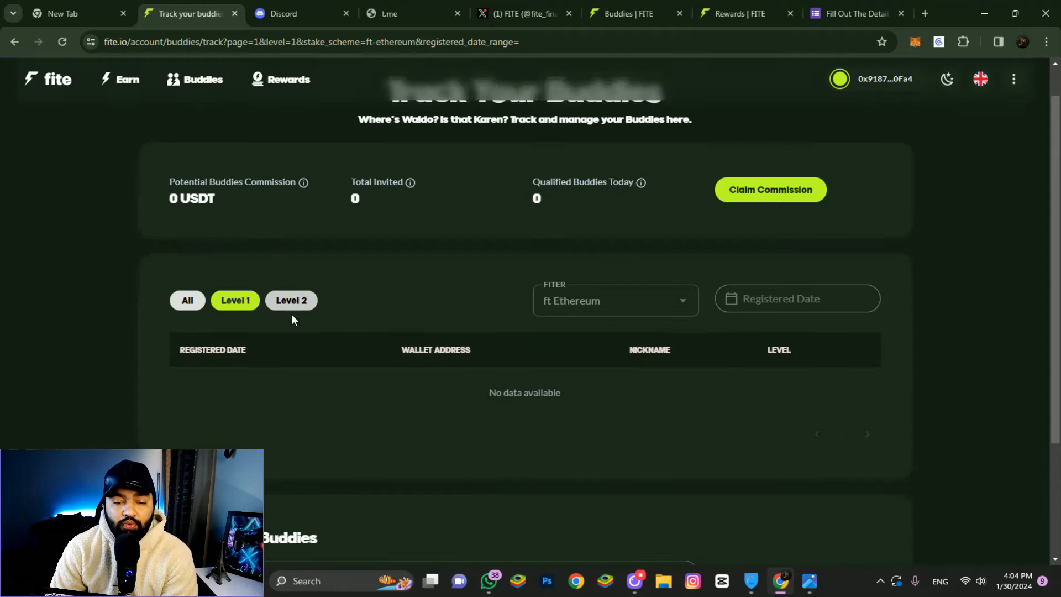
click(291, 299)
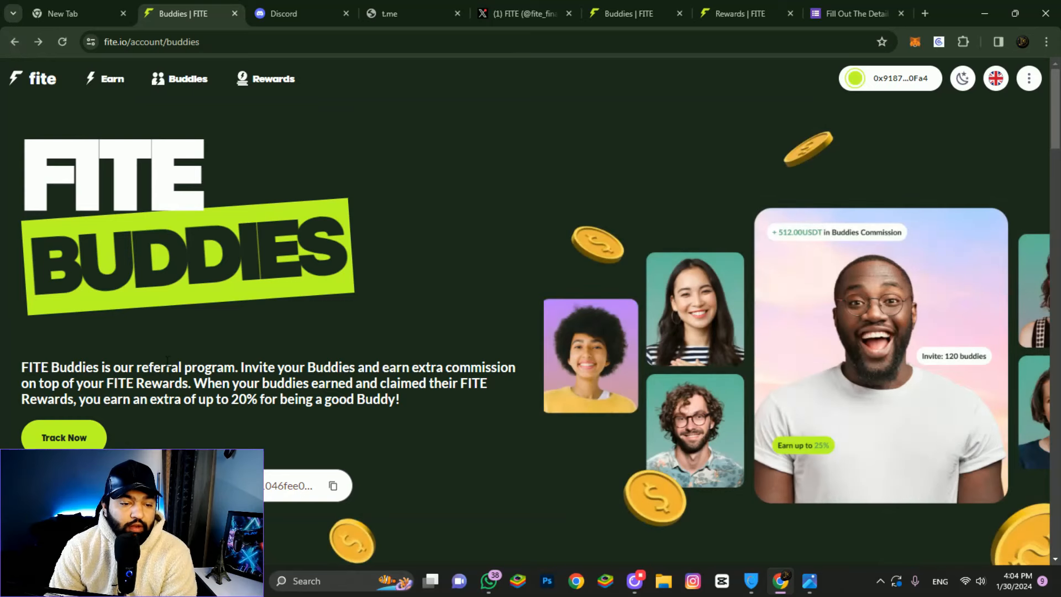
Review the referral description offering up to 20% extra commission
double_click(243, 399)
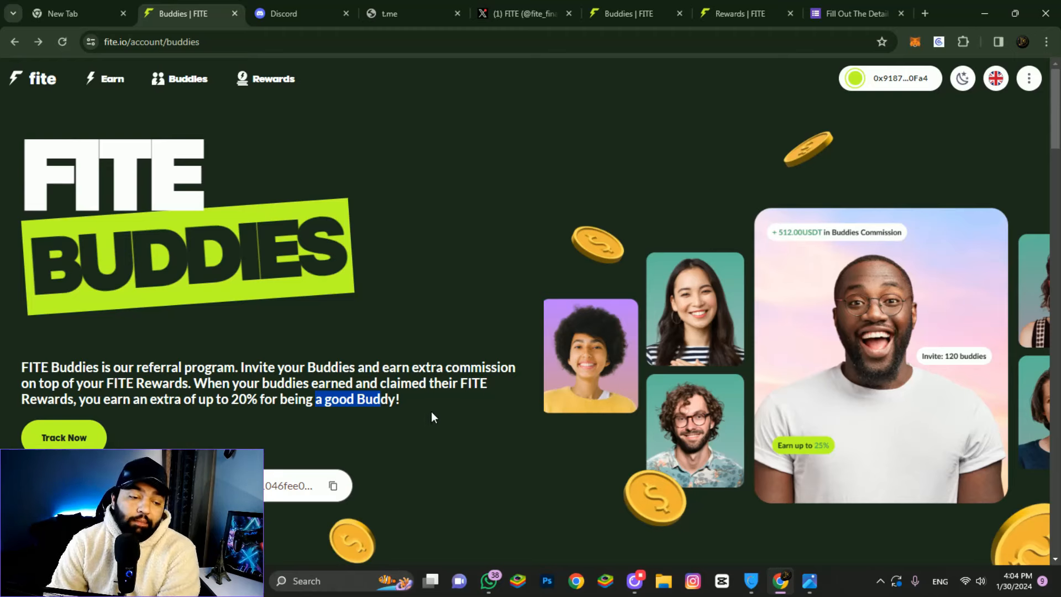
scroll(down, 3)
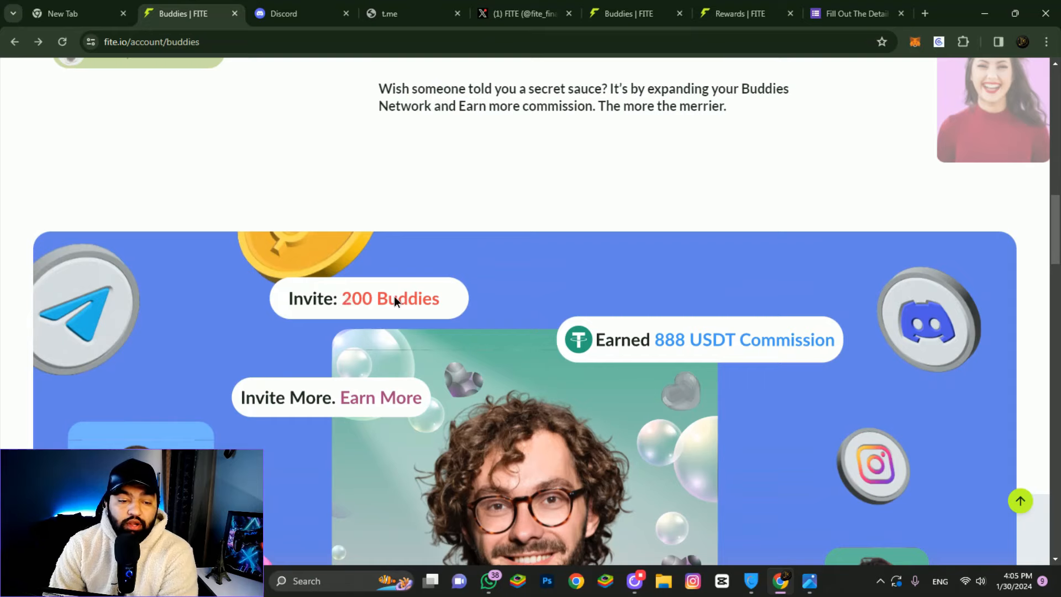
mouse_move(673, 357)
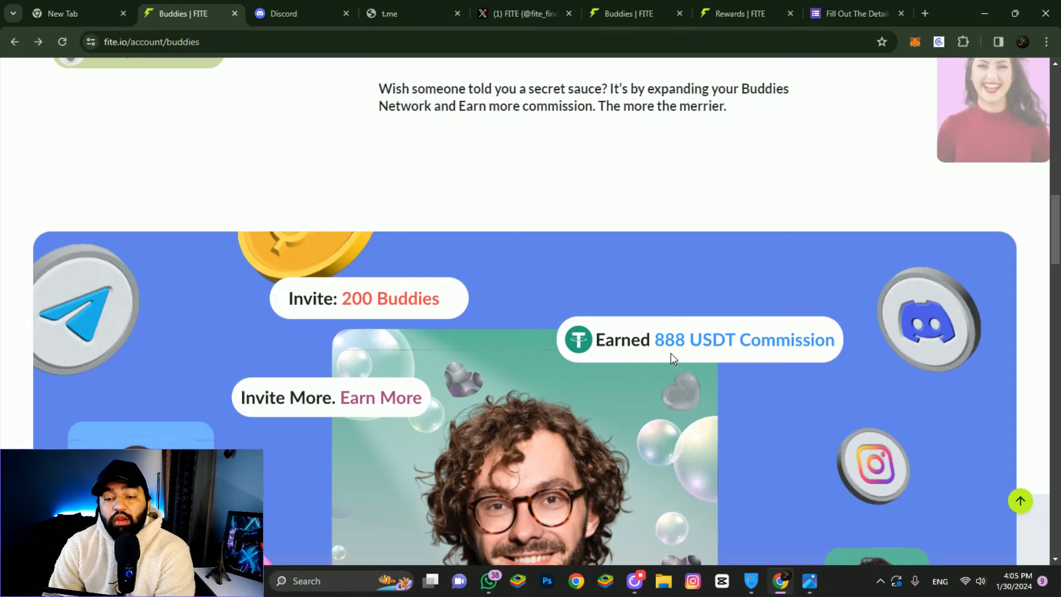
scroll(down, 3)
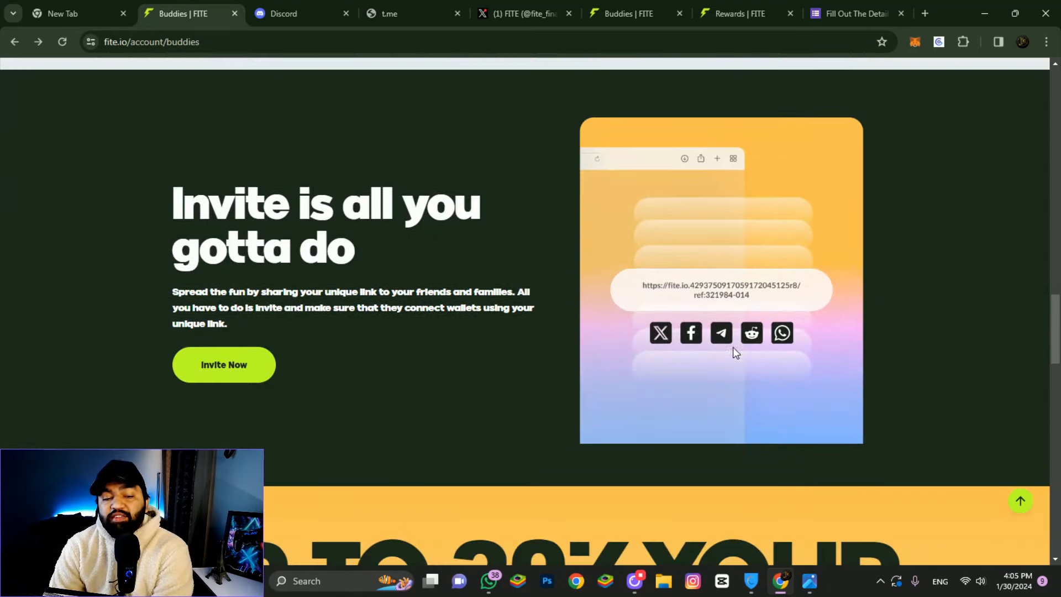
scroll(down, 3)
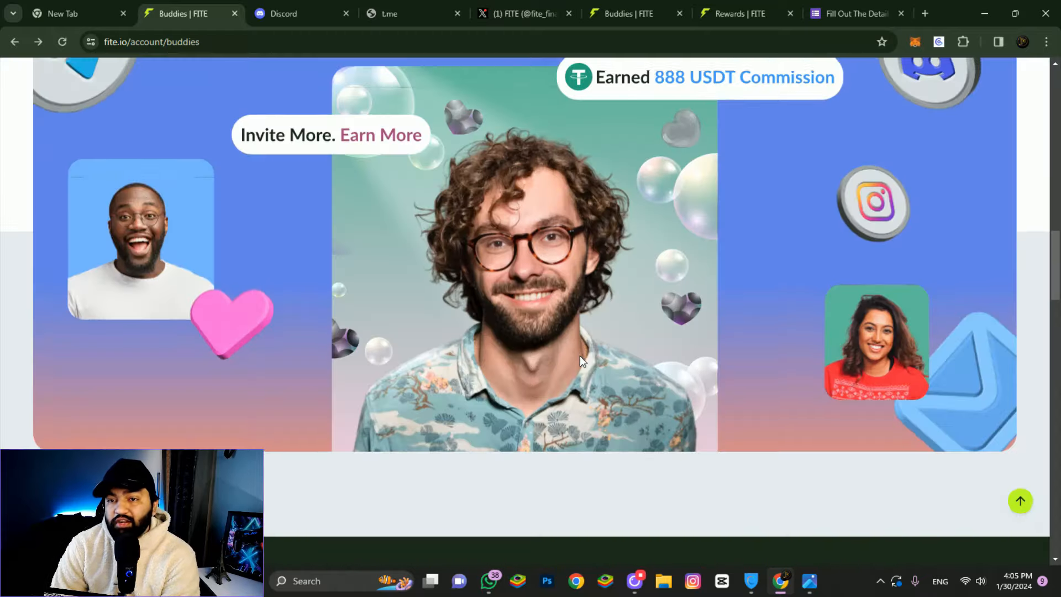
scroll(up, 3)
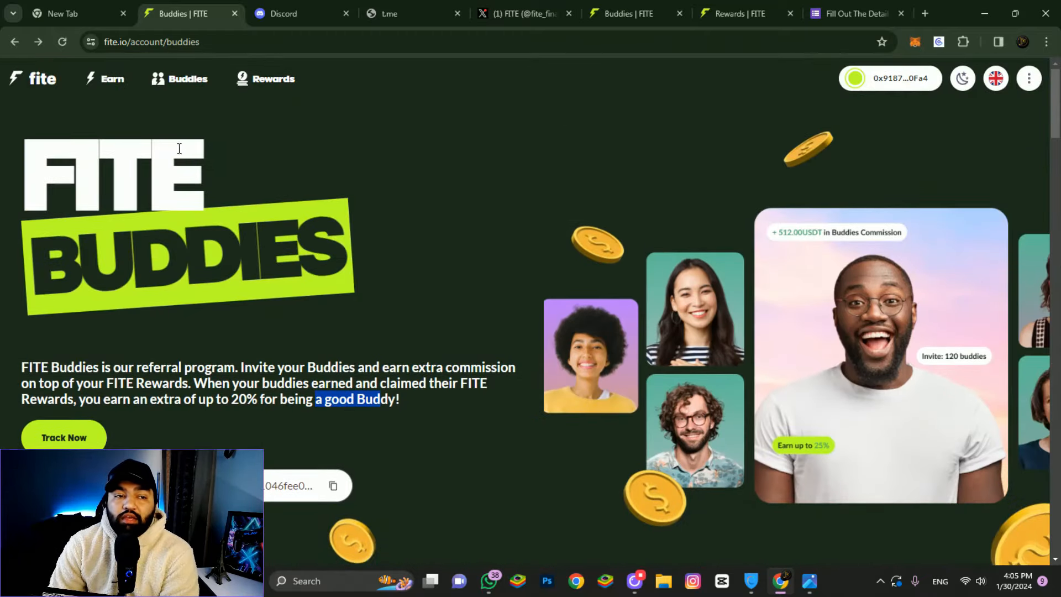
Review the Rewards page's 0.00 USDT earnings and empty claim history, then switch to the other Buddies tab
click(273, 80)
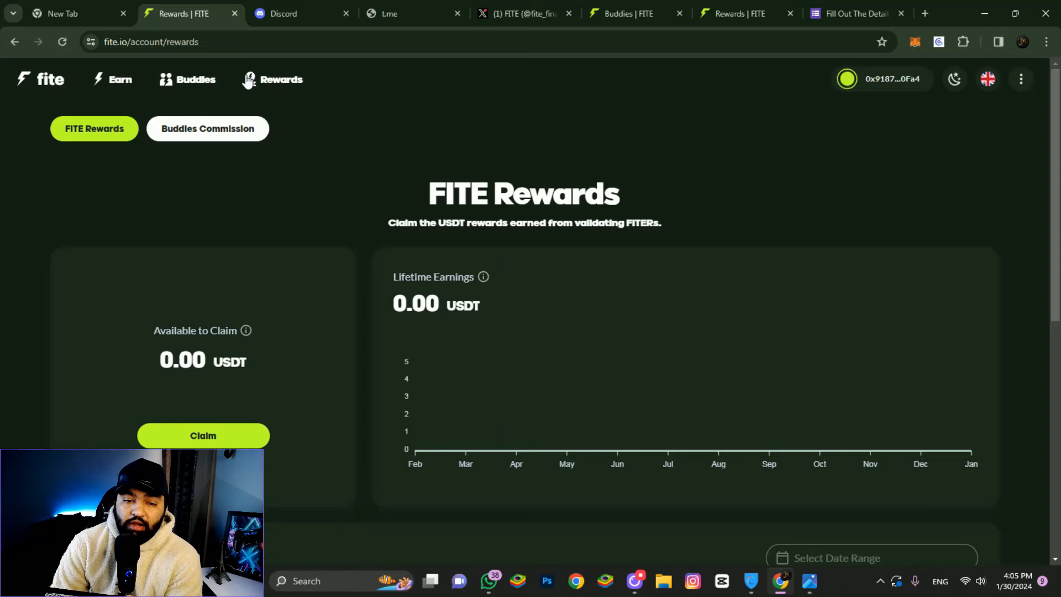
scroll(down, 3)
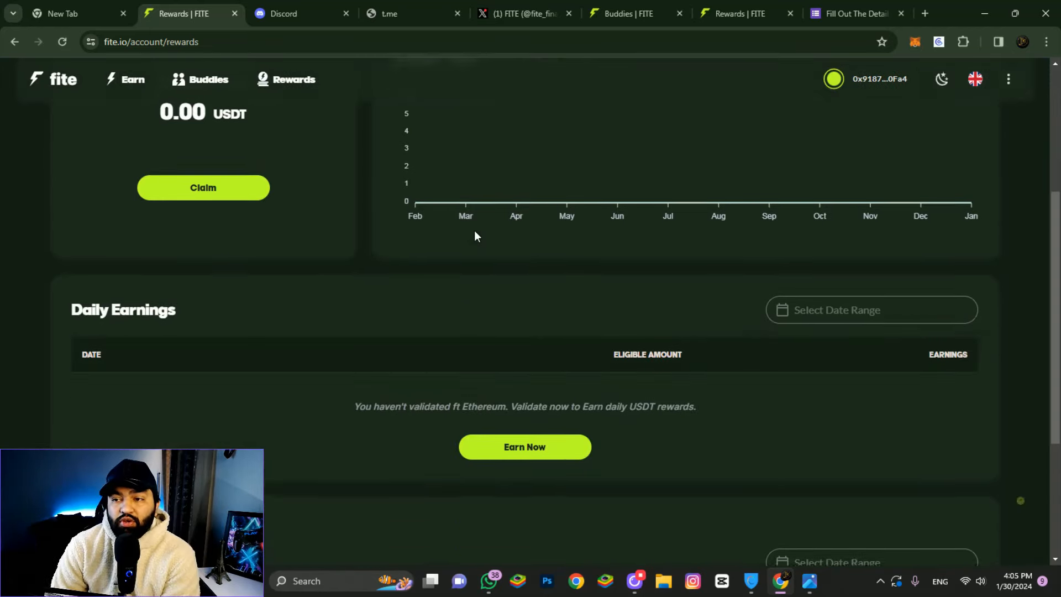
scroll(down, 3)
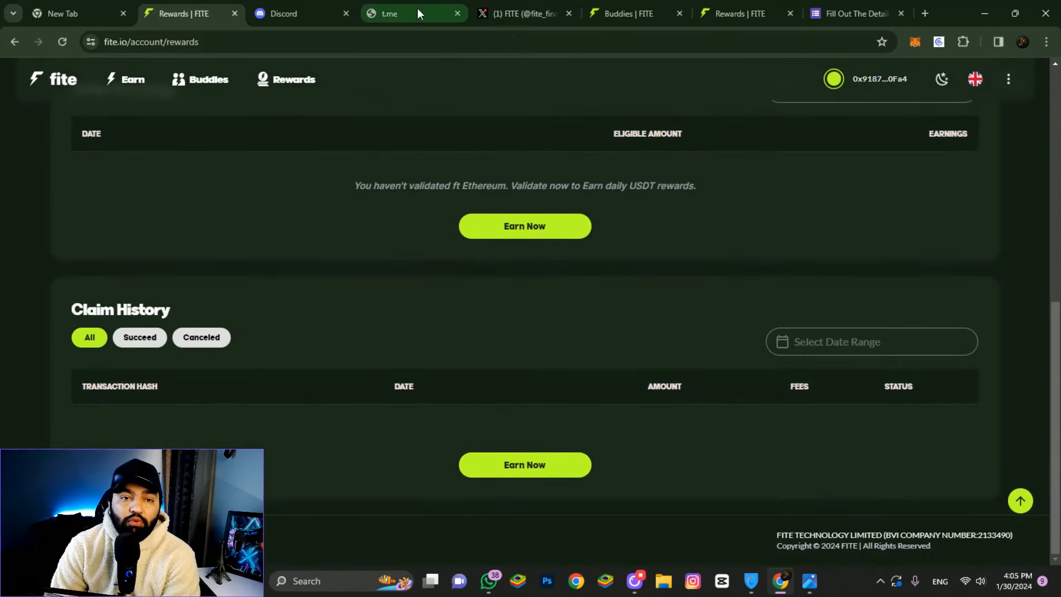
click(627, 13)
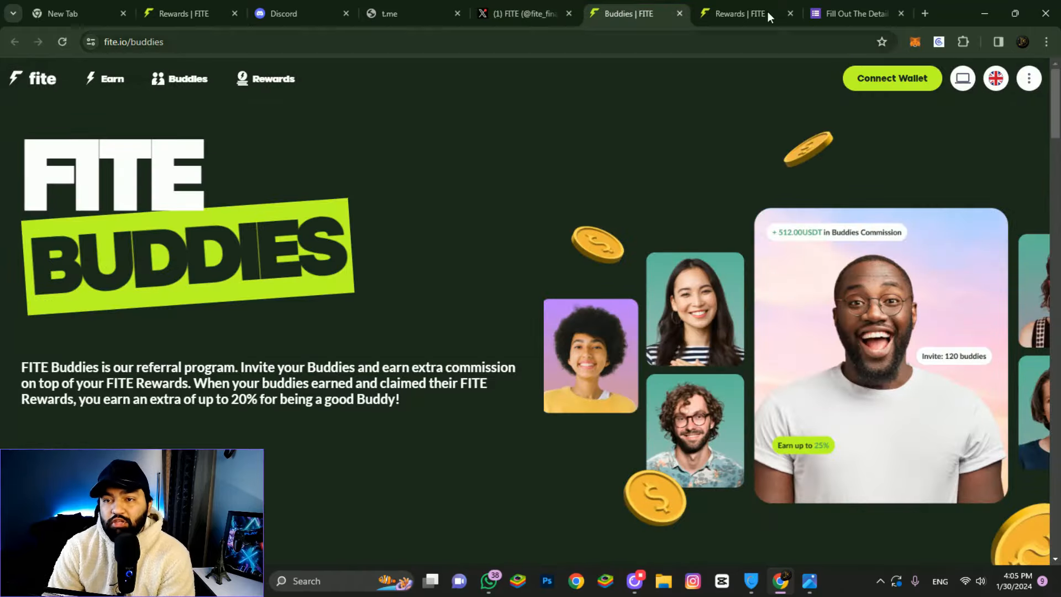
View the FITE giveaway Google Form and its $500 giveaway poster, then return to the Rewards page
click(852, 13)
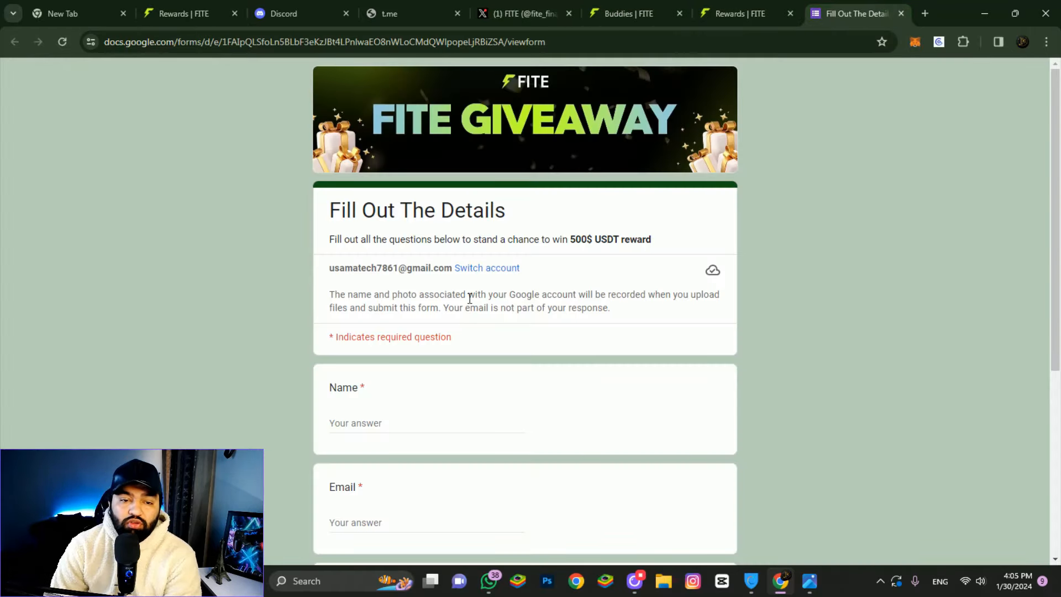
scroll(down, 3)
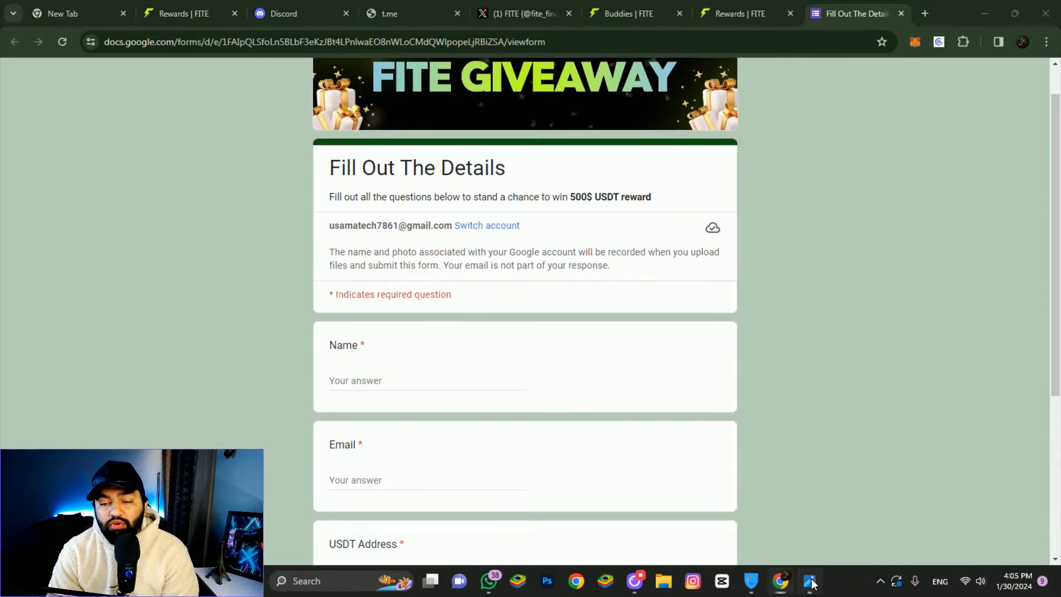
click(809, 580)
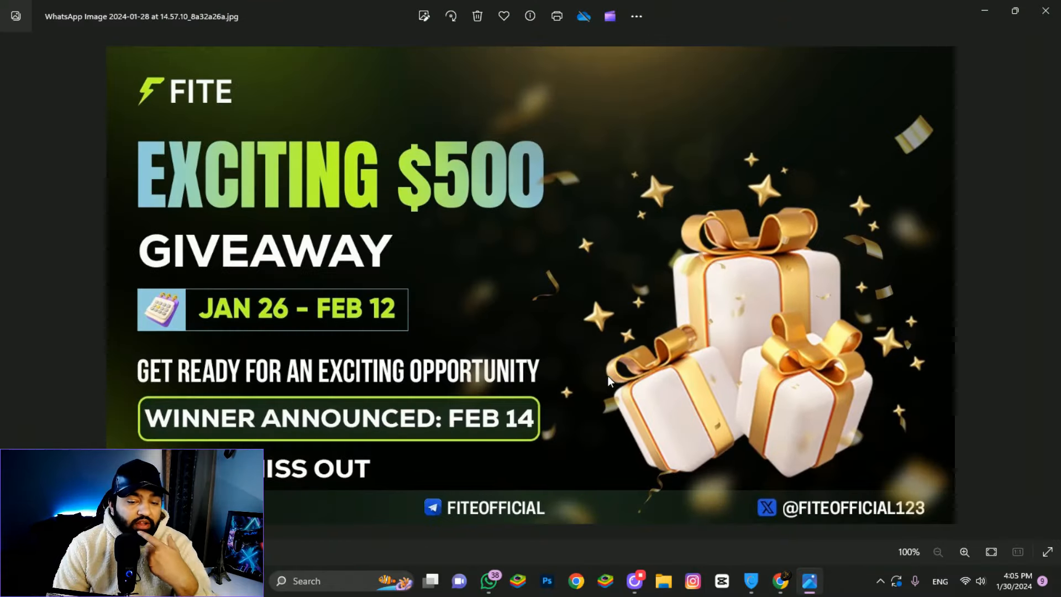
mouse_move(524, 421)
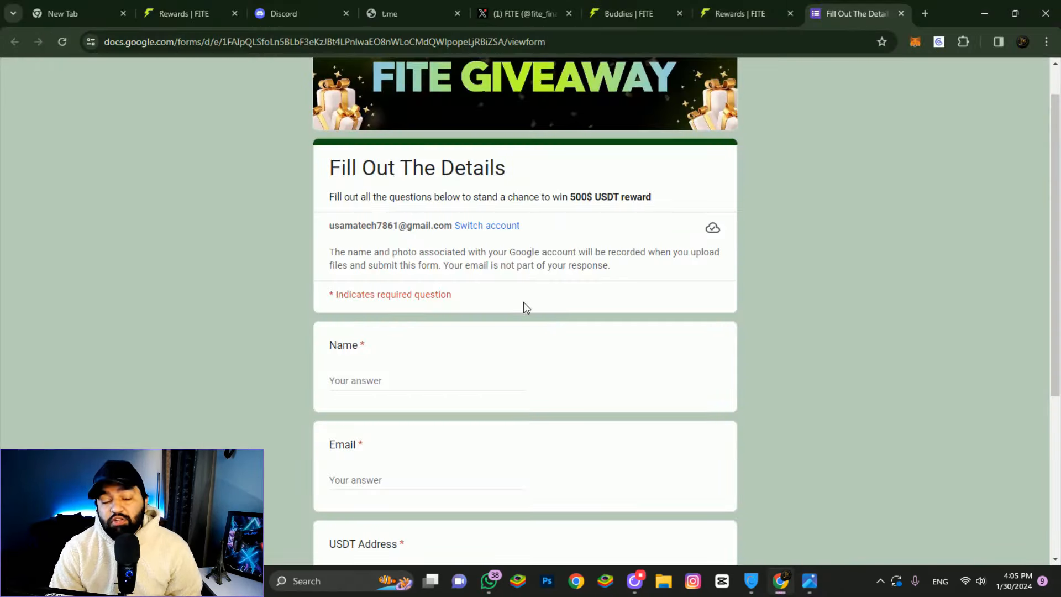
click(180, 14)
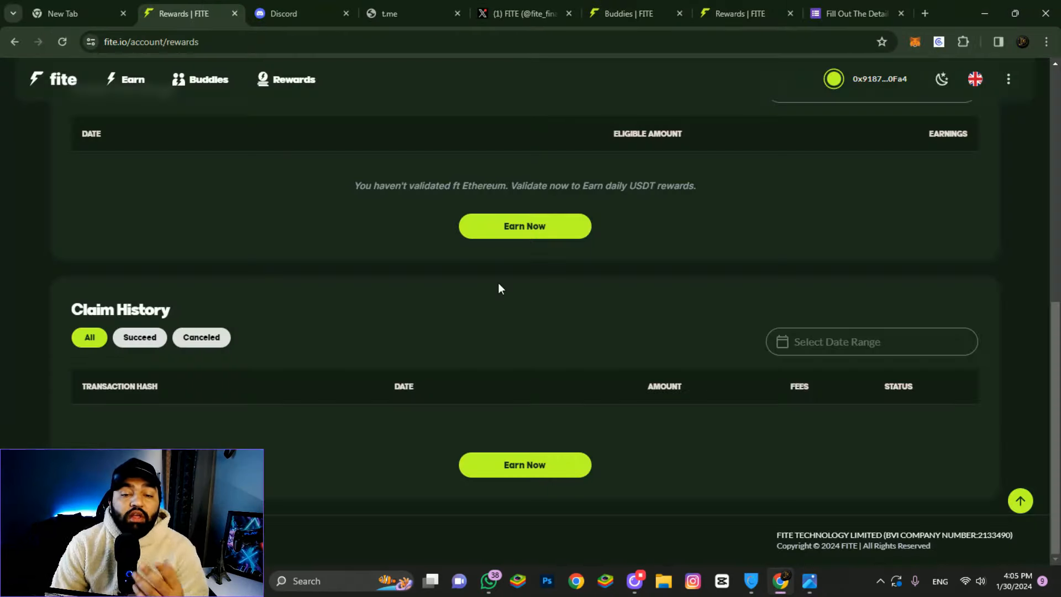